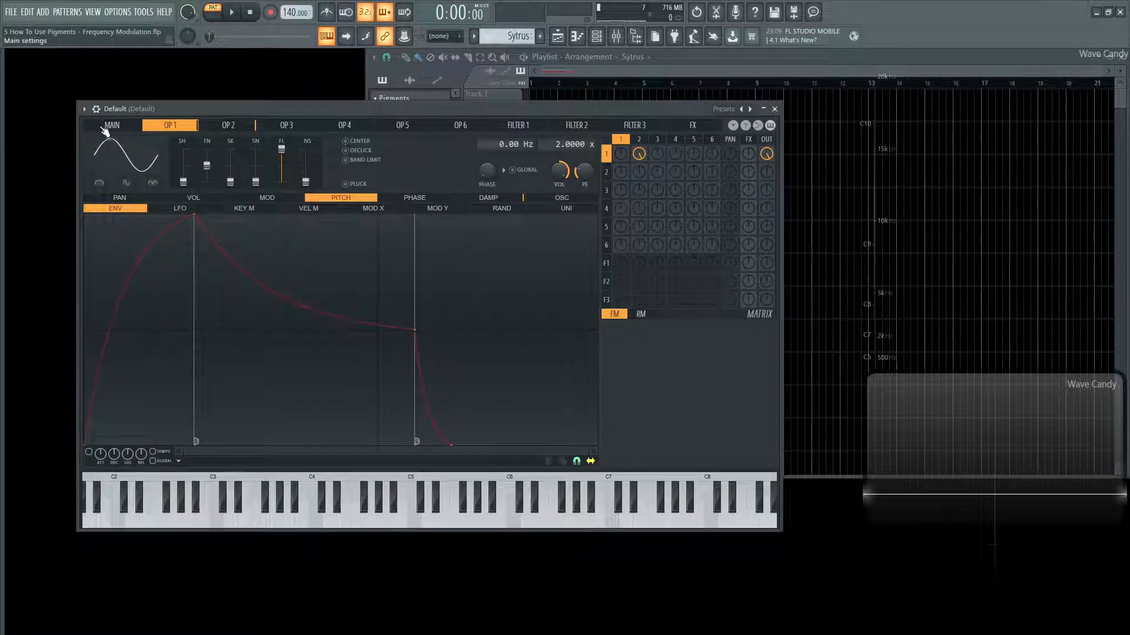
Reload Sytrus's Default preset, leaving a basic sine operator as the starting patch.
{"action": "left_click", "coordinate": [722, 109]}
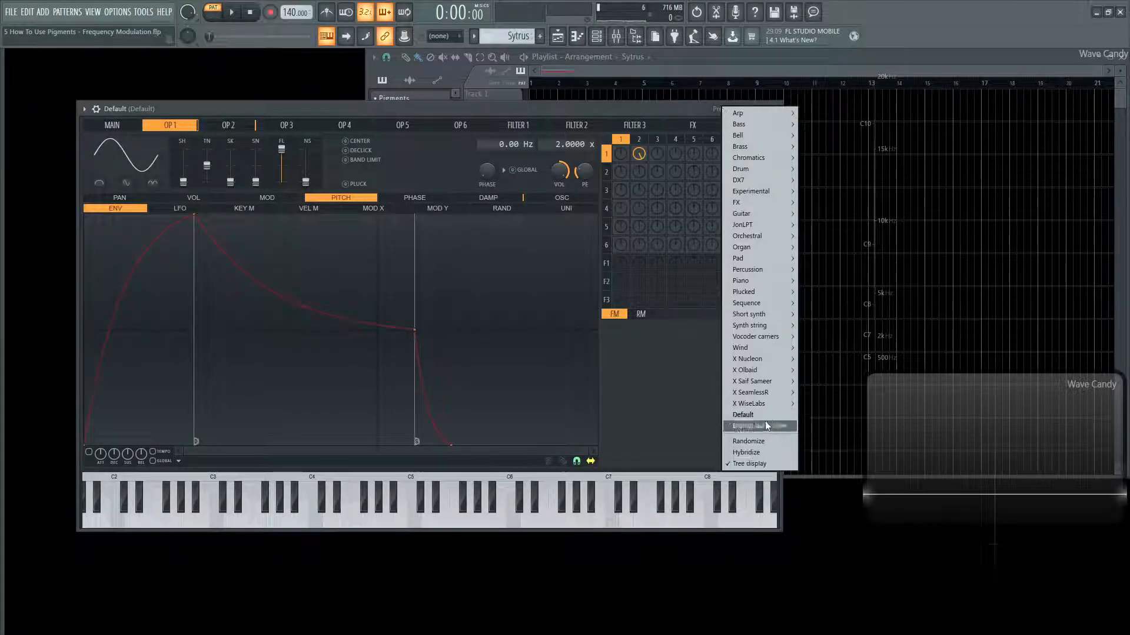
{"action": "left_click", "coordinate": [743, 414]}
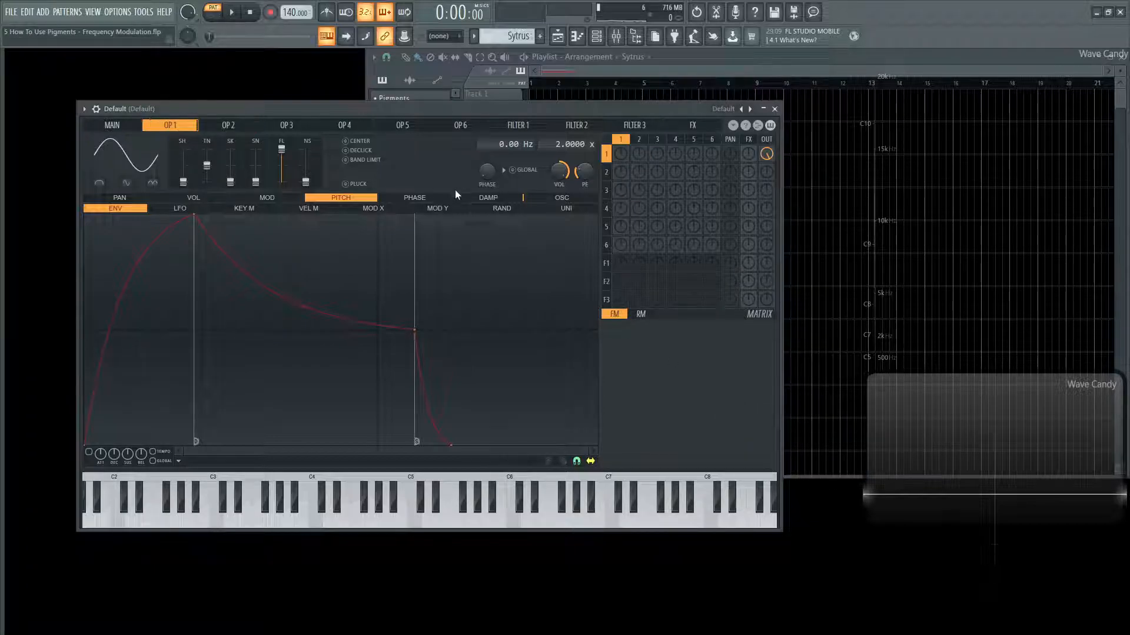
{"action": "left_click", "coordinate": [369, 502]}
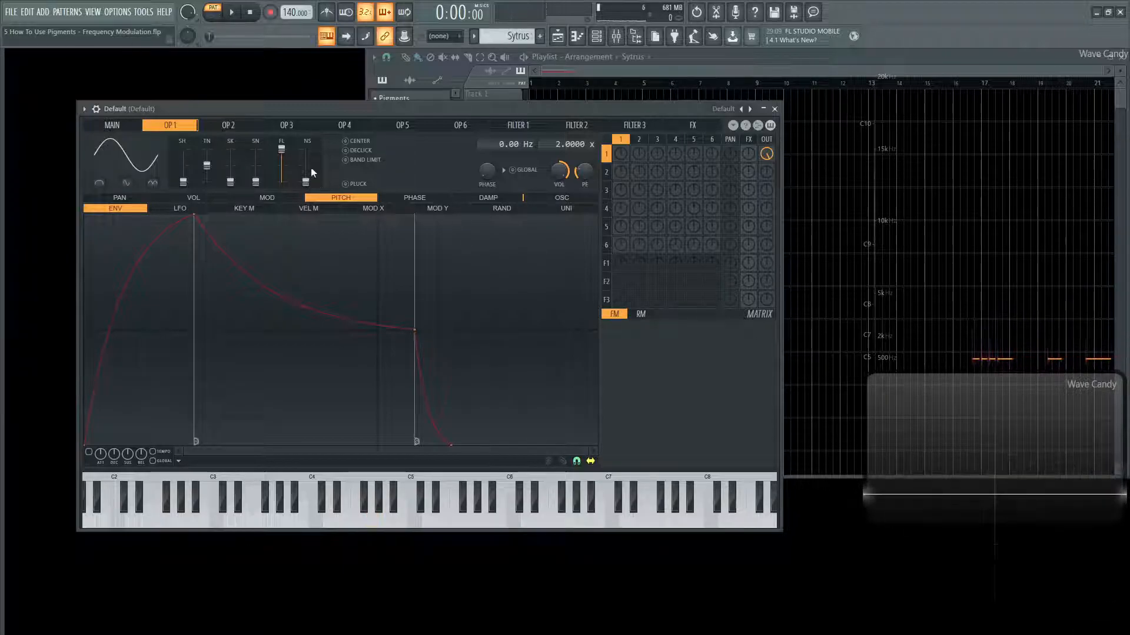
Route operator 2 into operator 1's frequency via the FM matrix and adjust the amount.
{"action": "left_click", "coordinate": [228, 125]}
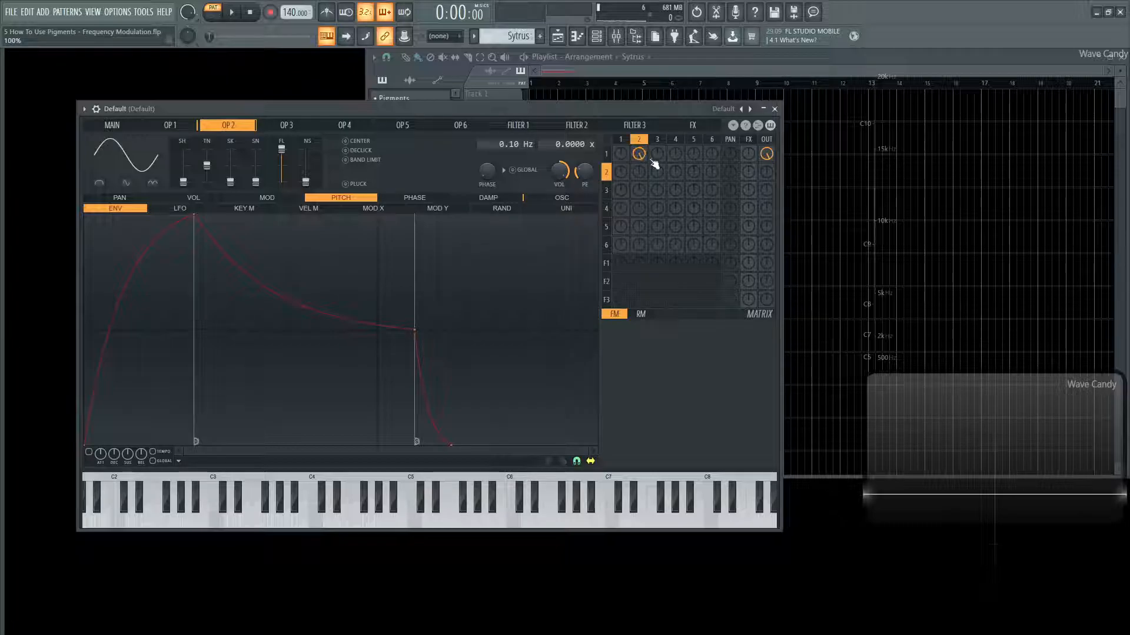
{"action": "left_click", "coordinate": [371, 505]}
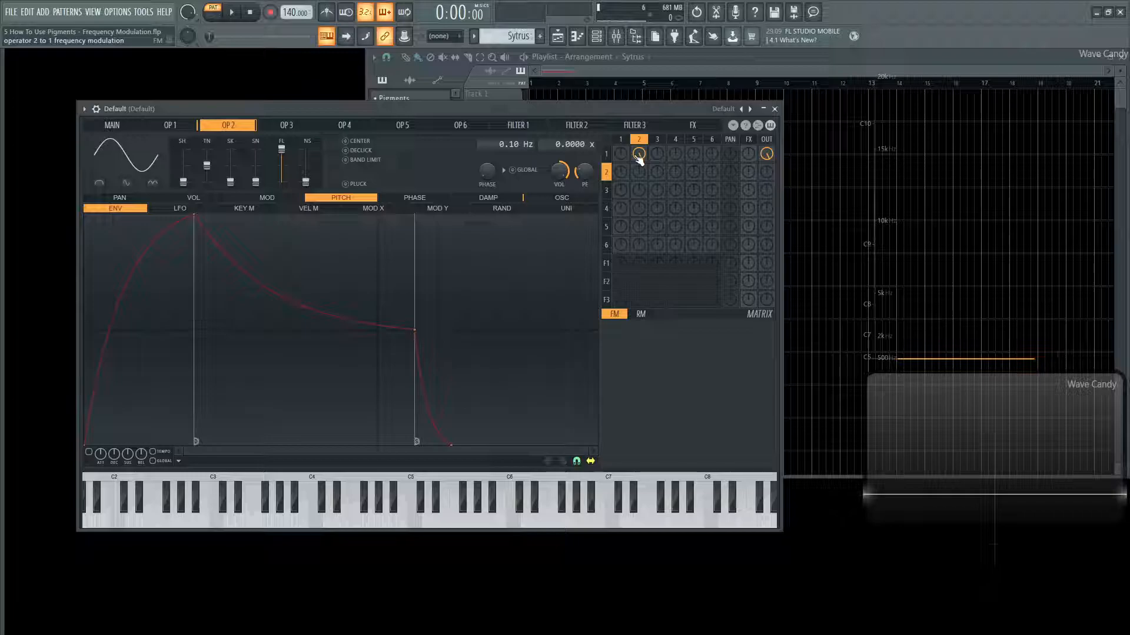
{"action": "left_click", "coordinate": [370, 508]}
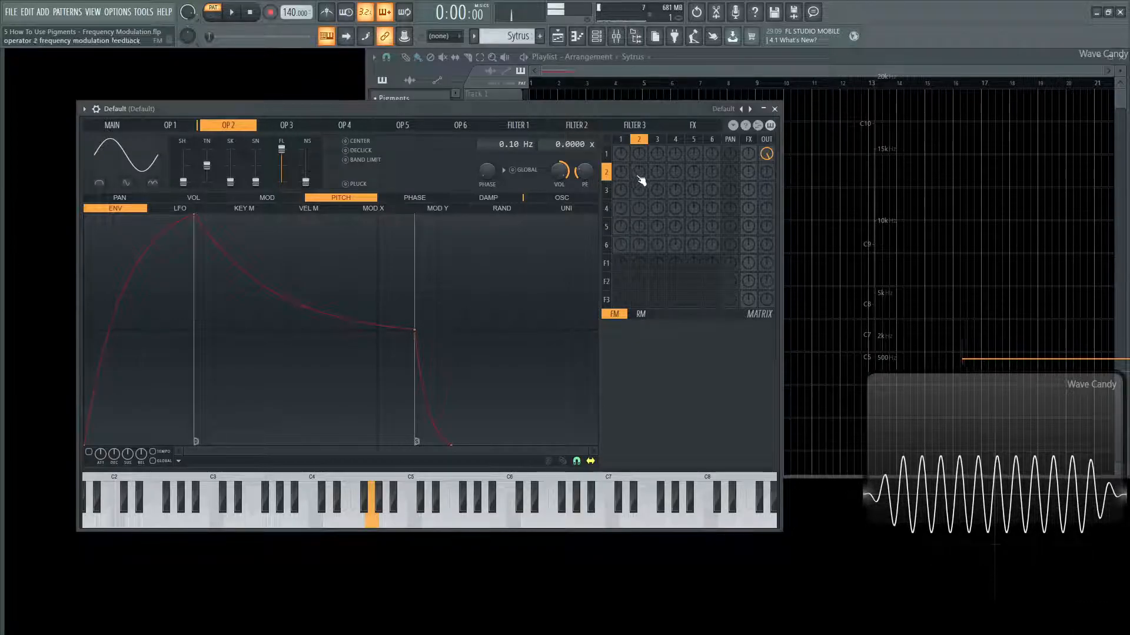
Set operator 2's frequency to 271.30 Hz, check operator 1, then bring up Pigments.
{"action": "left_click", "coordinate": [637, 153]}
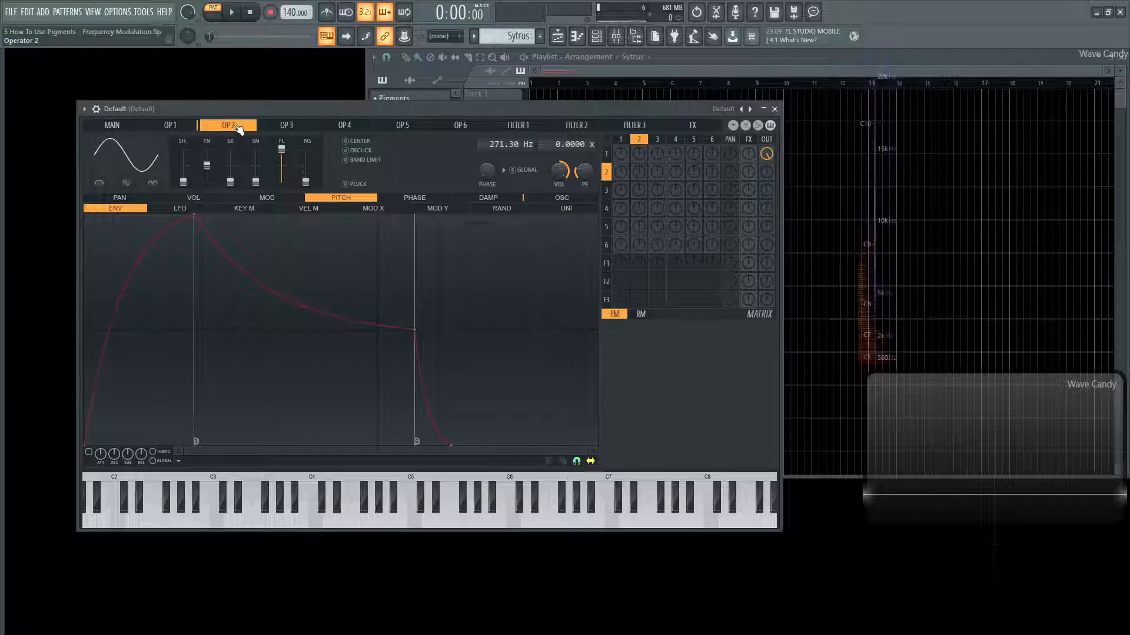
{"action": "left_click", "coordinate": [169, 125]}
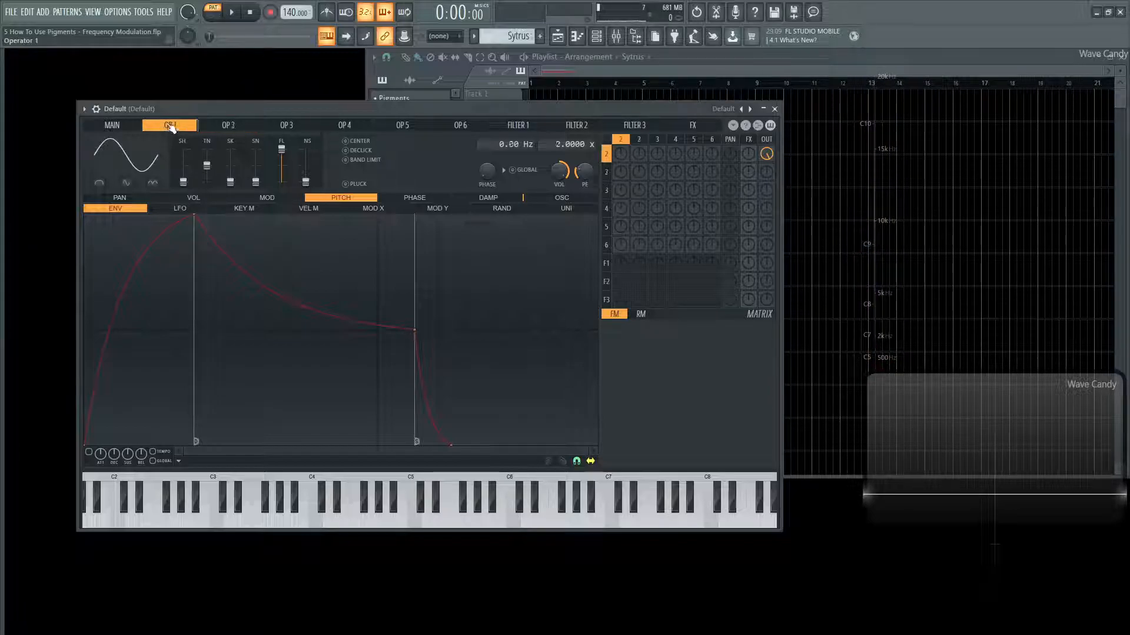
{"action": "left_click", "coordinate": [228, 125]}
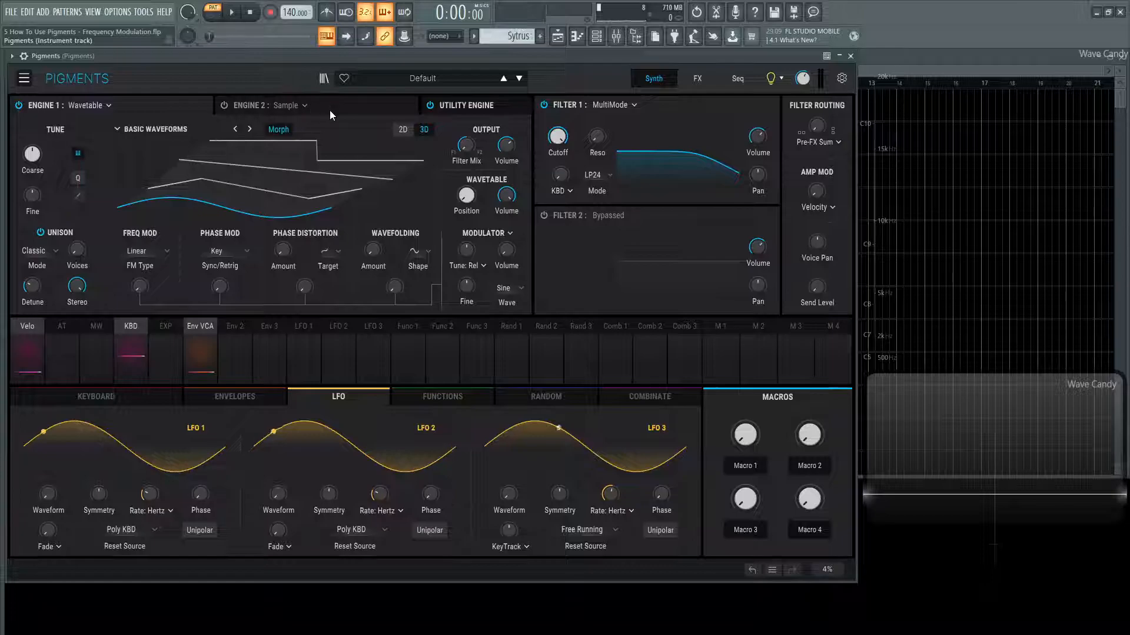
Set Engine 2 to Analog and switch it on, showing its three oscillators.
{"action": "left_click", "coordinate": [224, 104]}
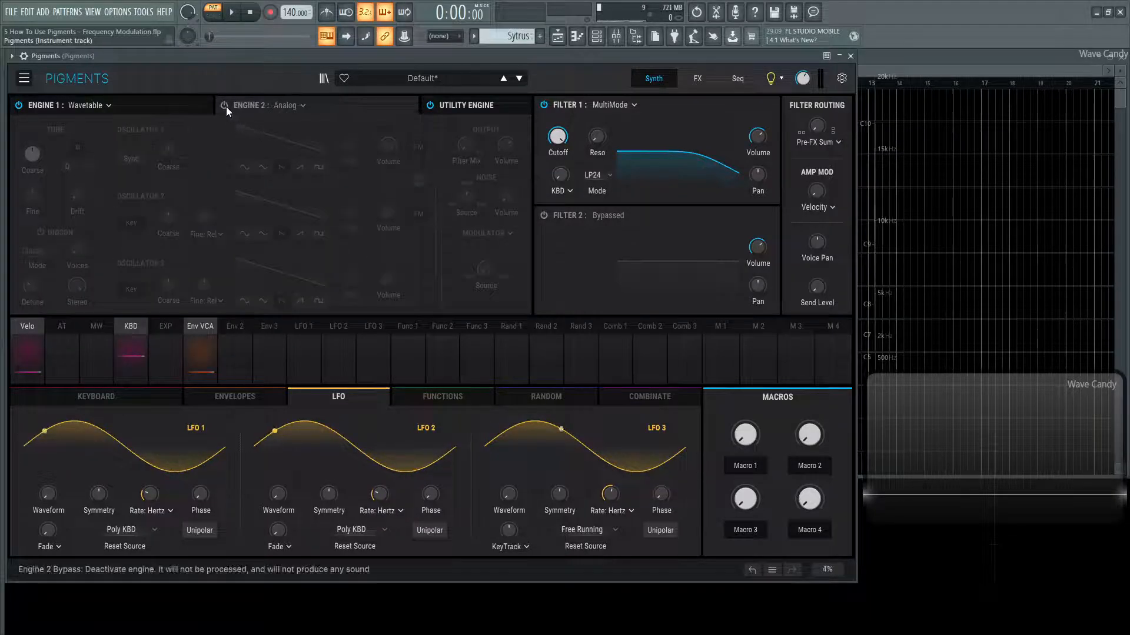
{"action": "left_click", "coordinate": [224, 104]}
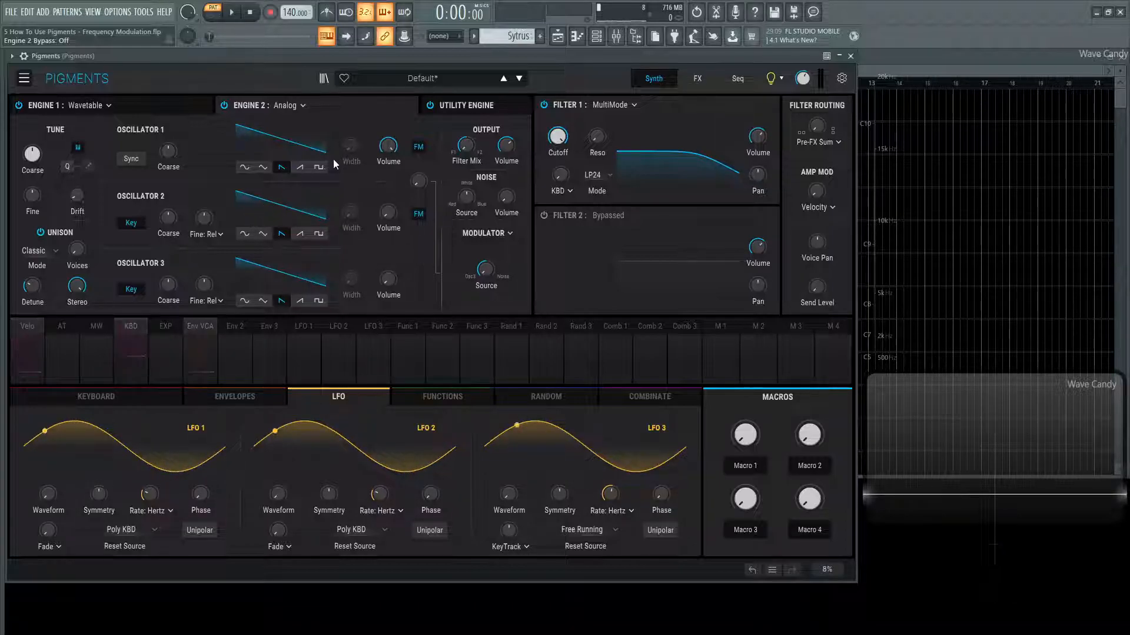
Give oscillator 1 a sine waveform and settle the FM amount from oscillator 2 at 0.020.
{"action": "left_click", "coordinate": [245, 300]}
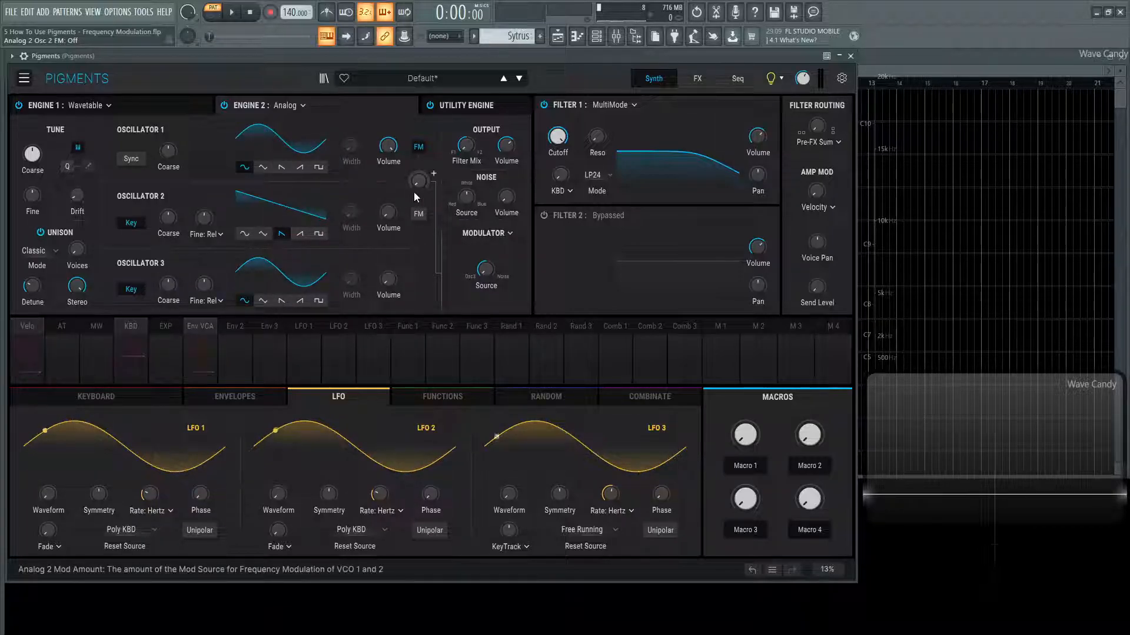
{"action": "left_click_drag", "start_coordinate": [418, 181], "coordinate": [418, 166]}
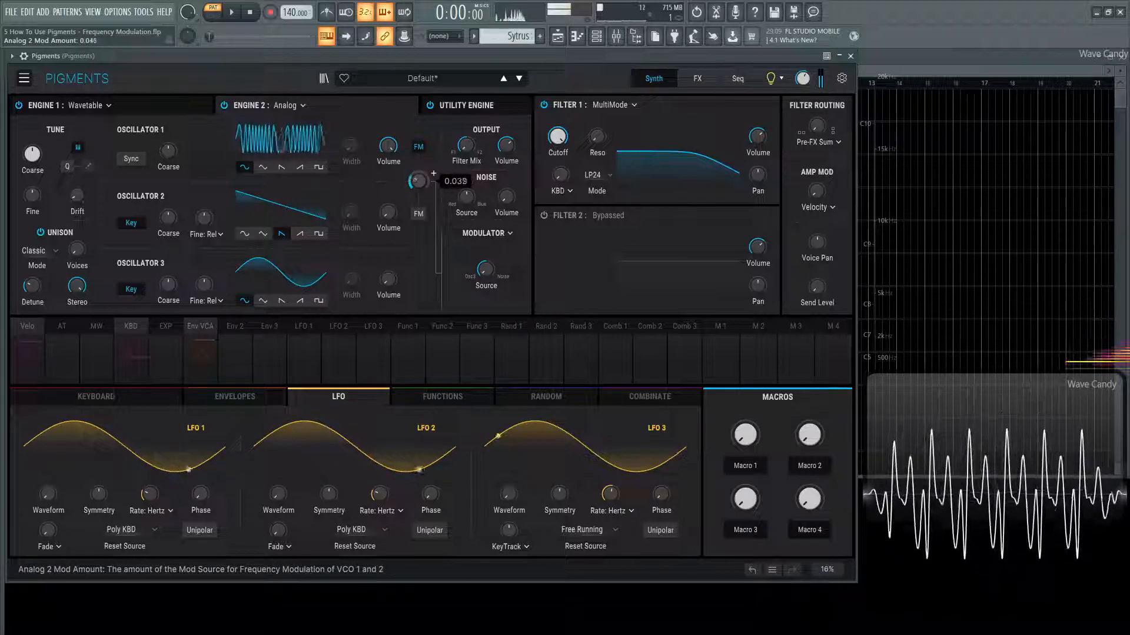
{"action": "left_click_drag", "start_coordinate": [416, 181], "coordinate": [417, 152]}
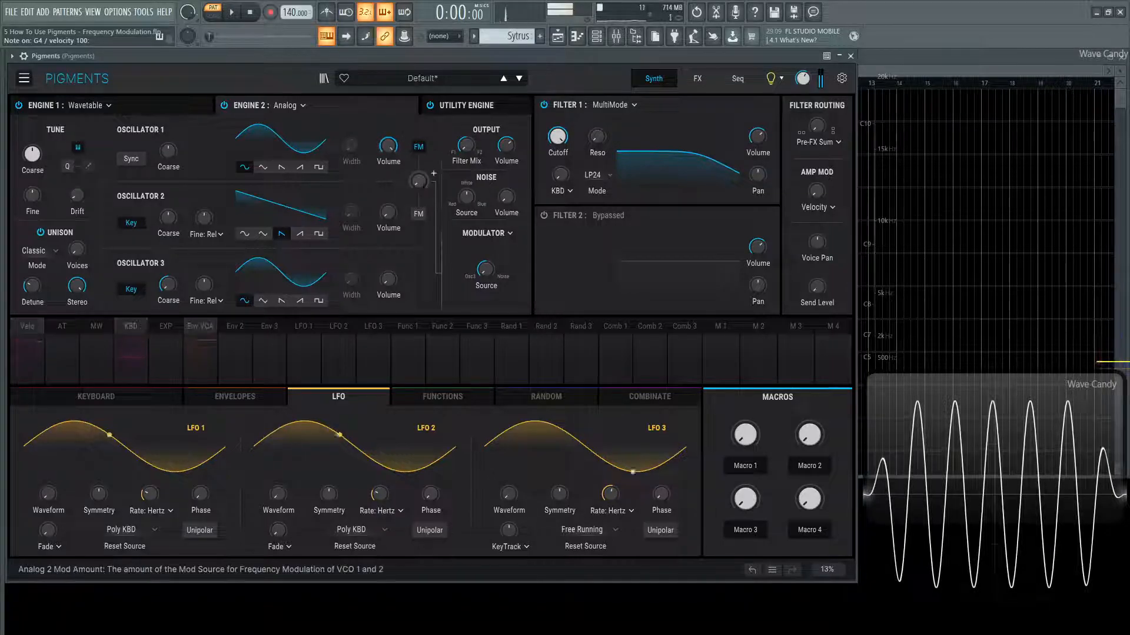
{"action": "left_click_drag", "start_coordinate": [416, 181], "coordinate": [417, 173]}
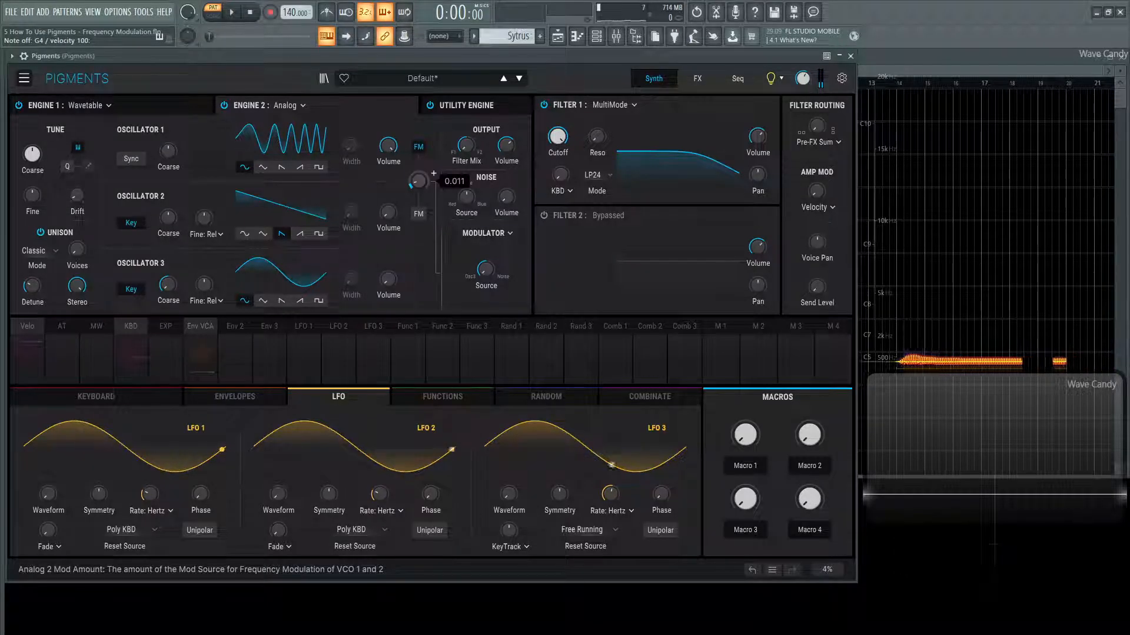
{"action": "left_click_drag", "start_coordinate": [415, 181], "coordinate": [415, 172]}
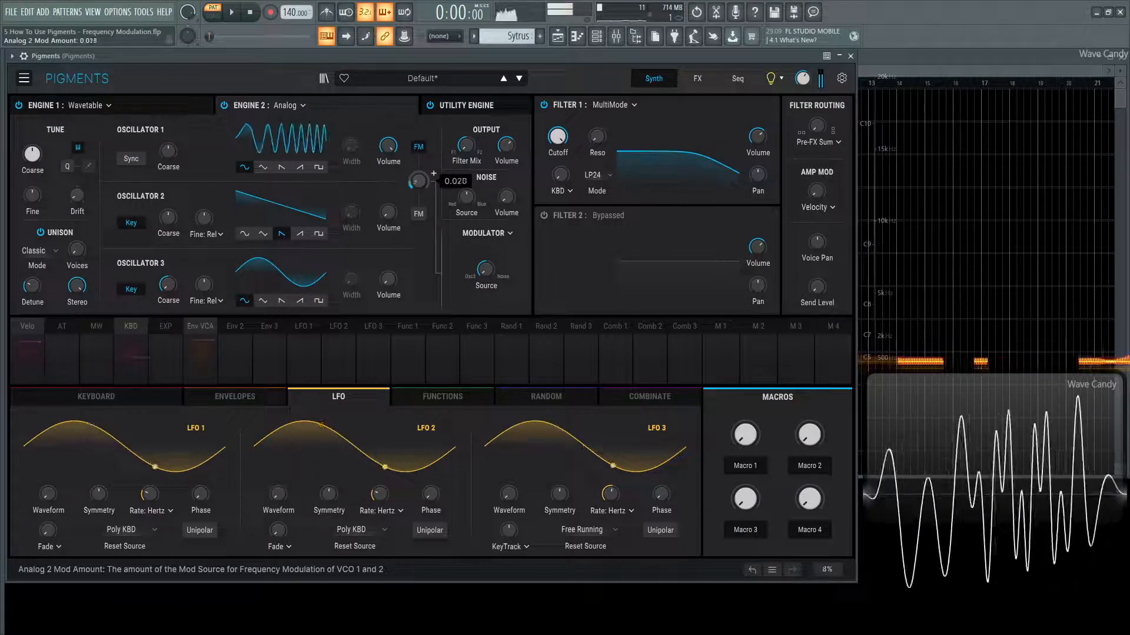
{"action": "left_click_drag", "start_coordinate": [417, 180], "coordinate": [417, 173]}
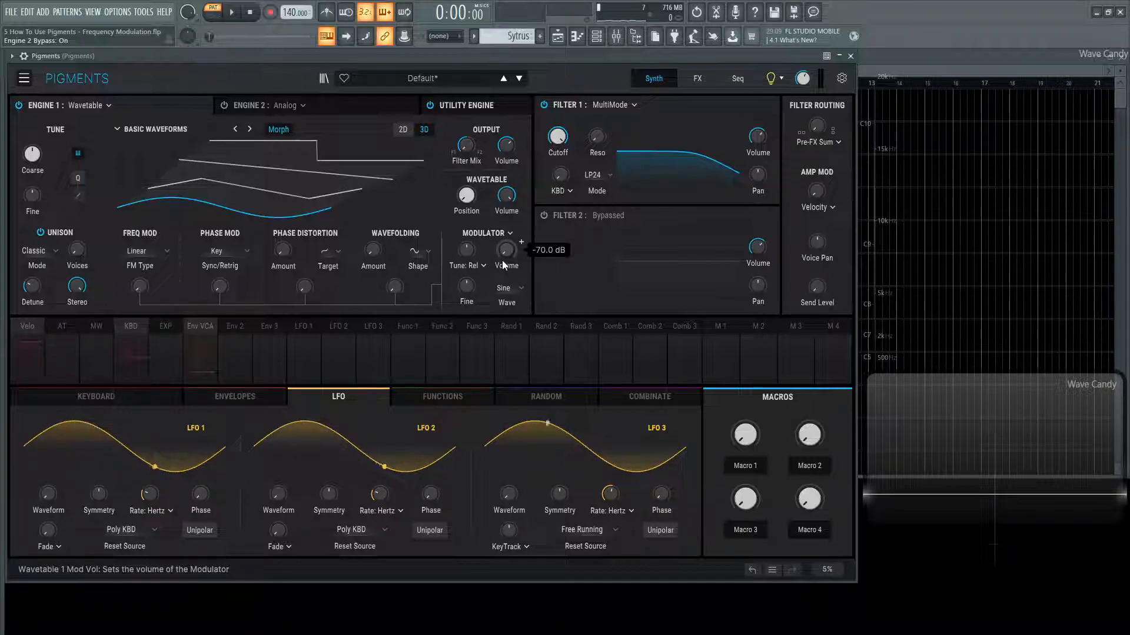
{"action": "mouse_move", "coordinate": [509, 294]}
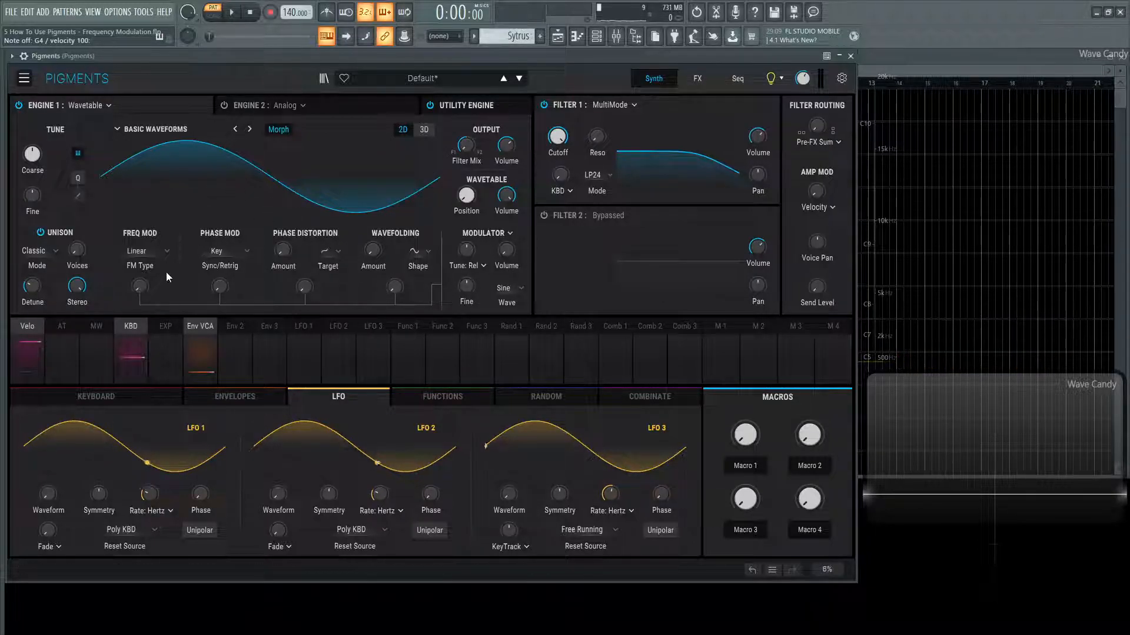
{"action": "mouse_move", "coordinate": [466, 287]}
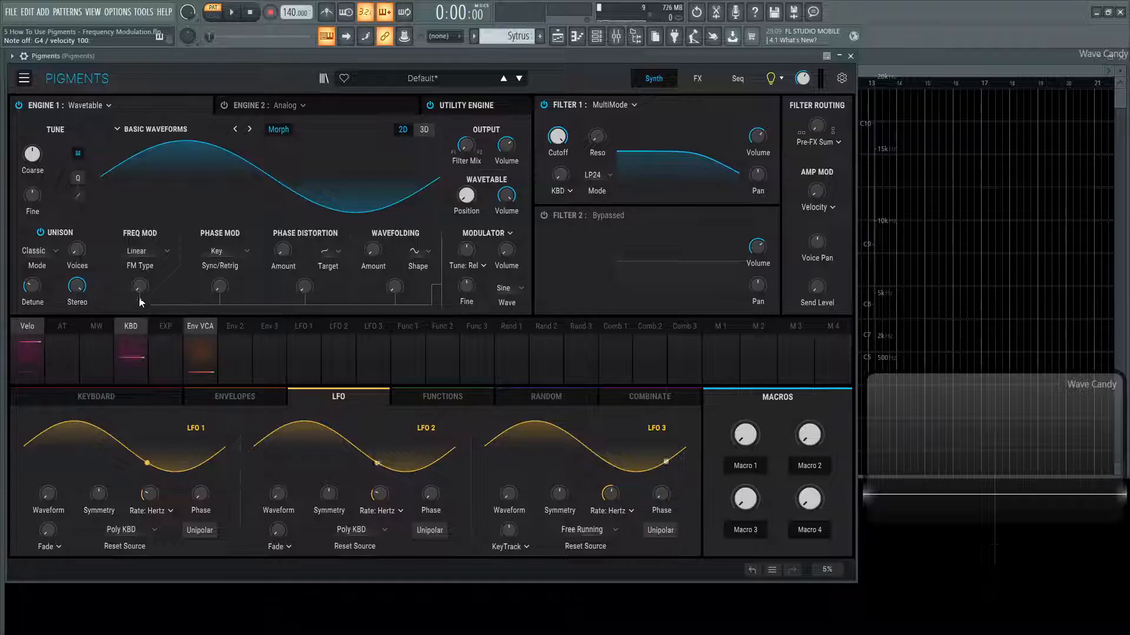
Adjust the Wavetable engine's FM amount while its sine wavetable shows as a flat waveform.
{"action": "left_click_drag", "start_coordinate": [139, 286], "coordinate": [139, 281]}
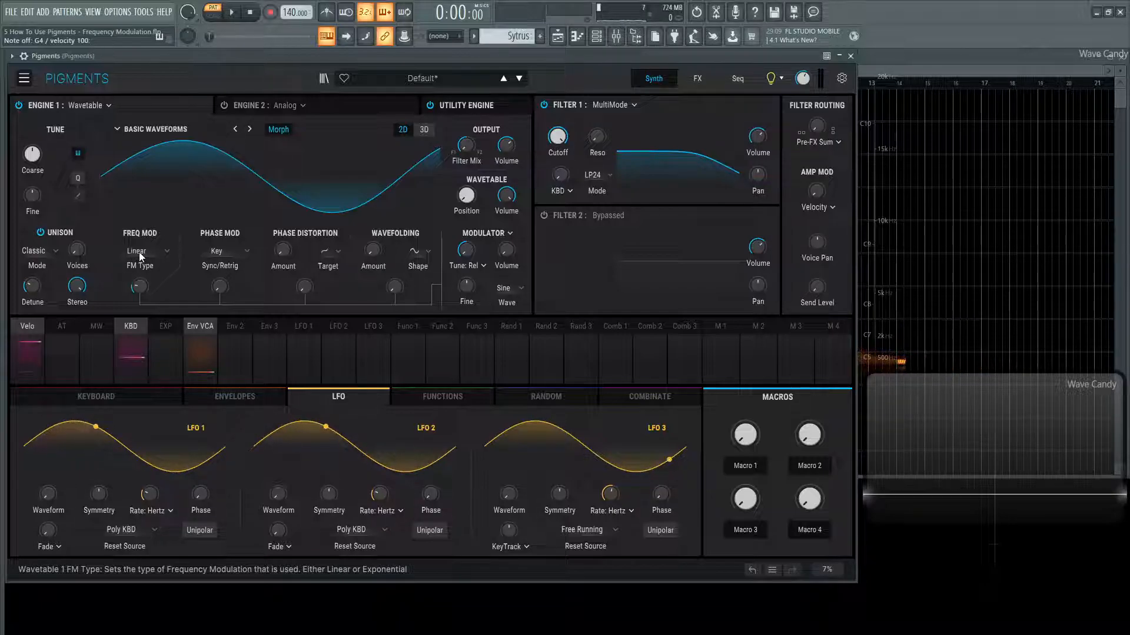
Compare the wavetable FM in Linear and Exponential types, leaving the amount at zero.
{"action": "left_click", "coordinate": [146, 251]}
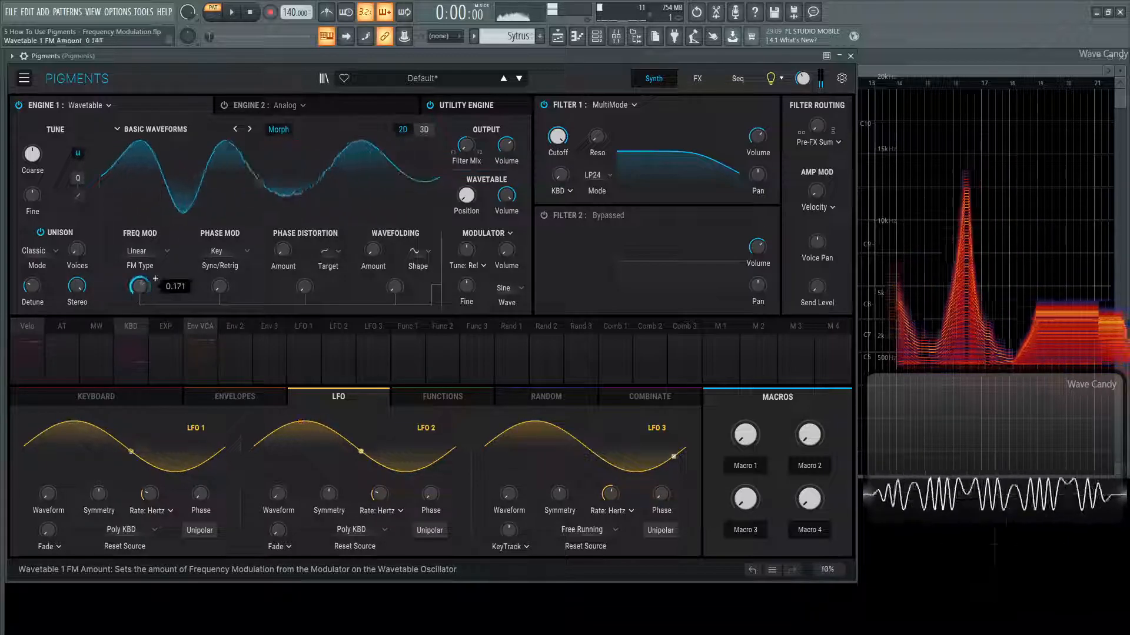
{"action": "left_click", "coordinate": [148, 251]}
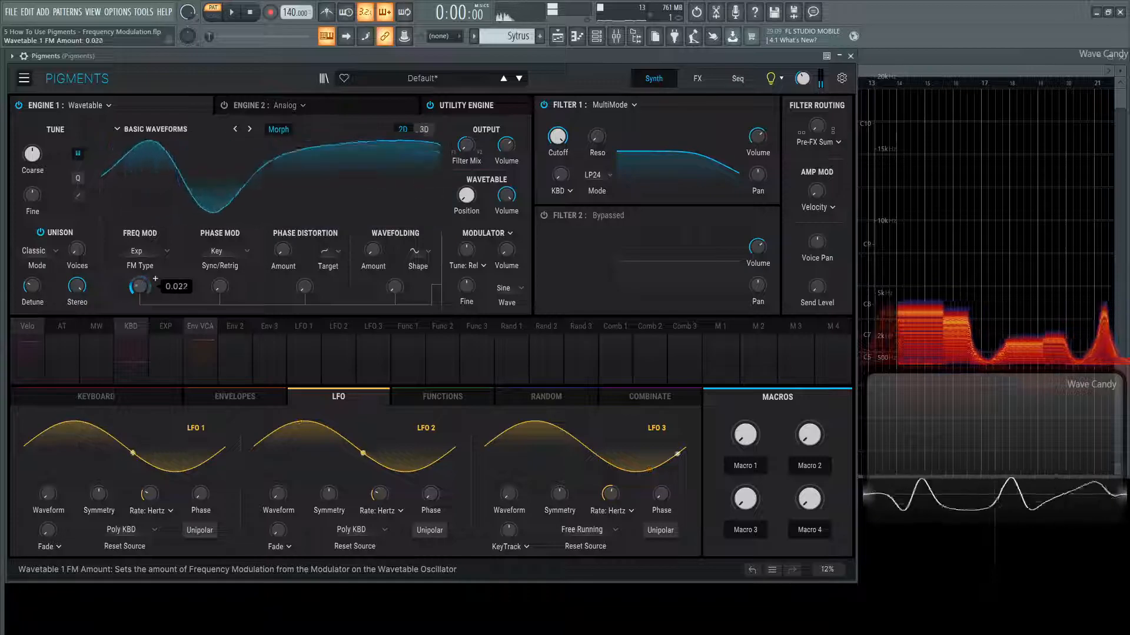
{"action": "left_click", "coordinate": [146, 251]}
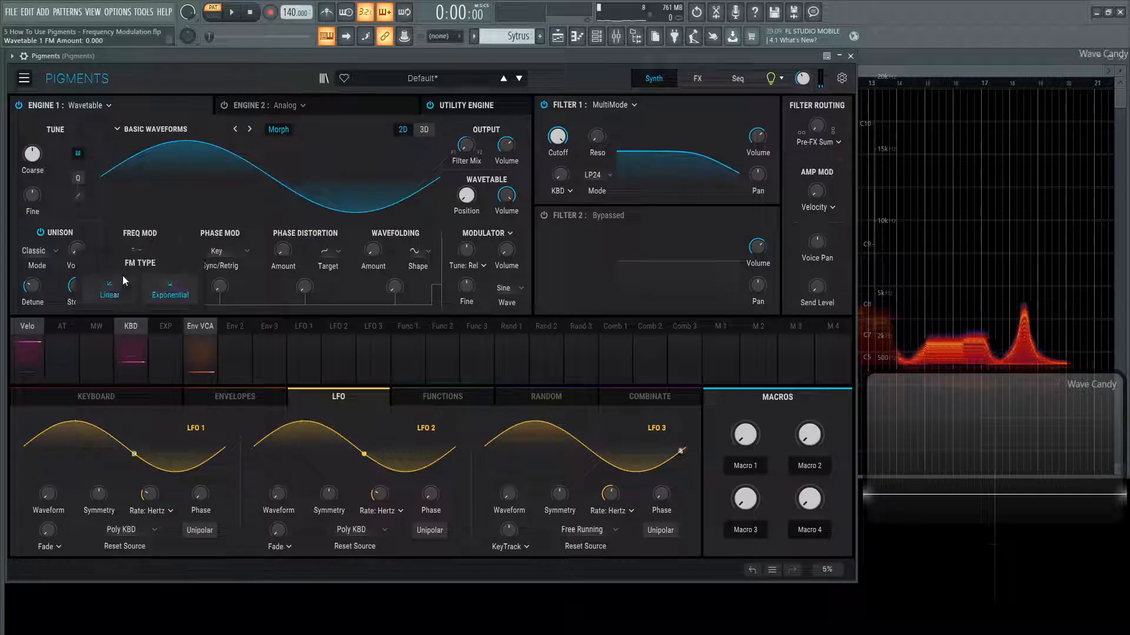
Keep Exponential FM and audition modulator waveforms like Square and Rumble, ending on Sine.
{"action": "left_click", "coordinate": [170, 294]}
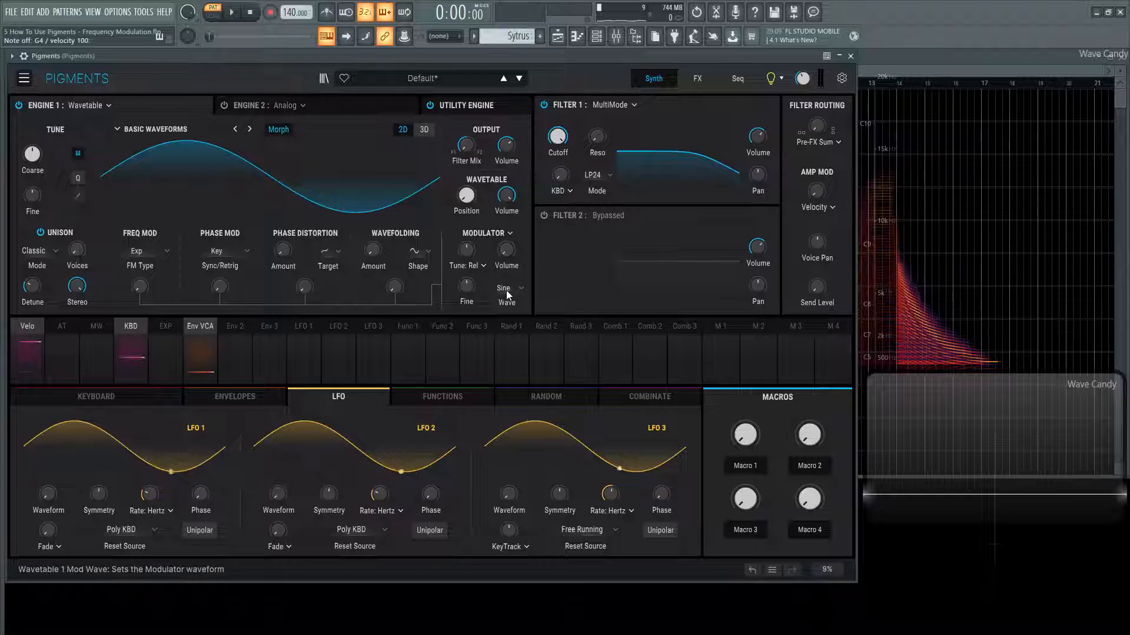
{"action": "left_click", "coordinate": [505, 294]}
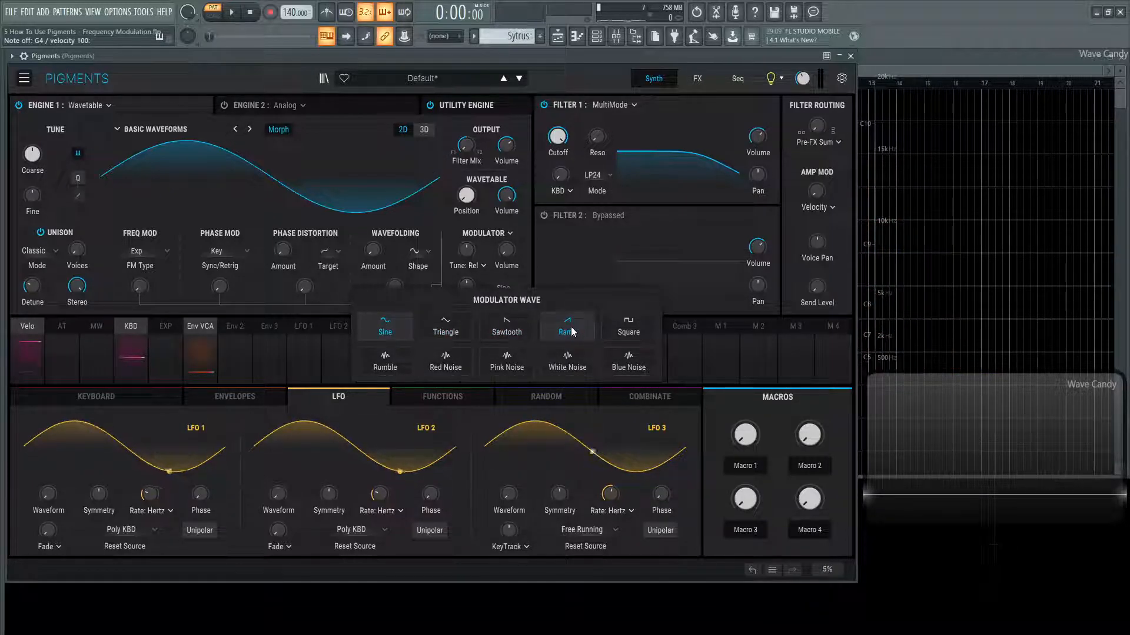
{"action": "left_click", "coordinate": [627, 326]}
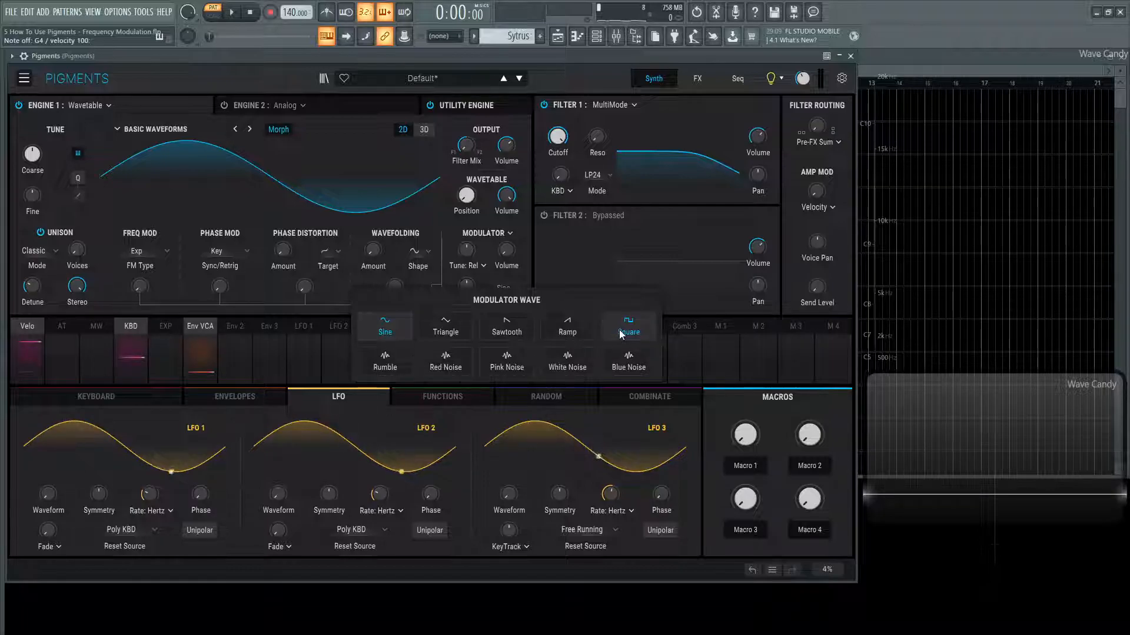
{"action": "left_click", "coordinate": [385, 360]}
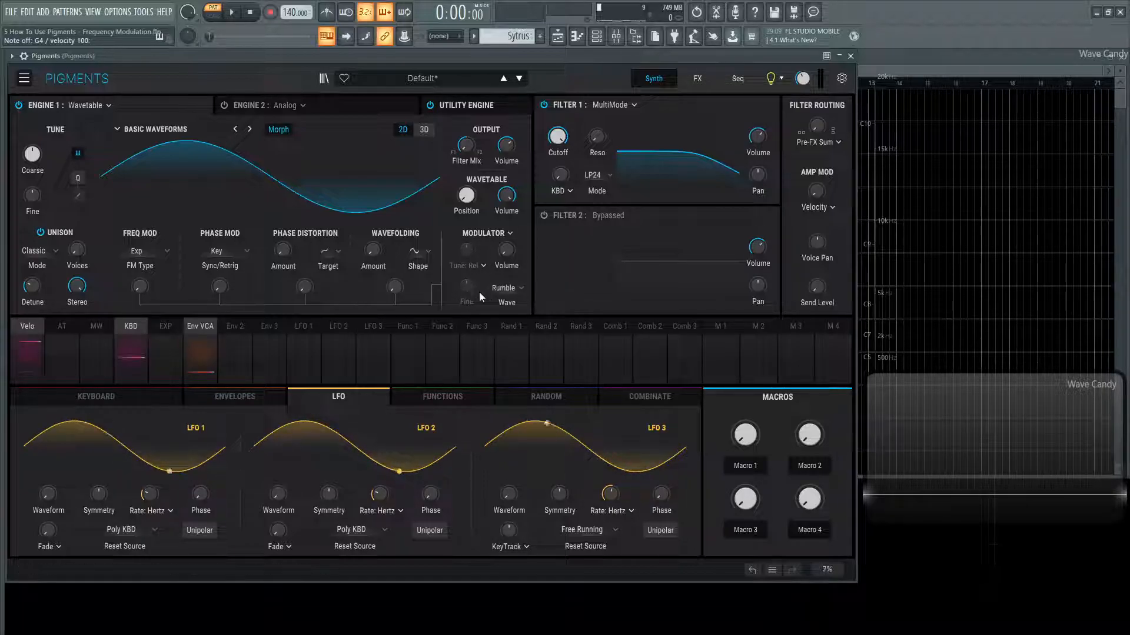
{"action": "left_click", "coordinate": [506, 288]}
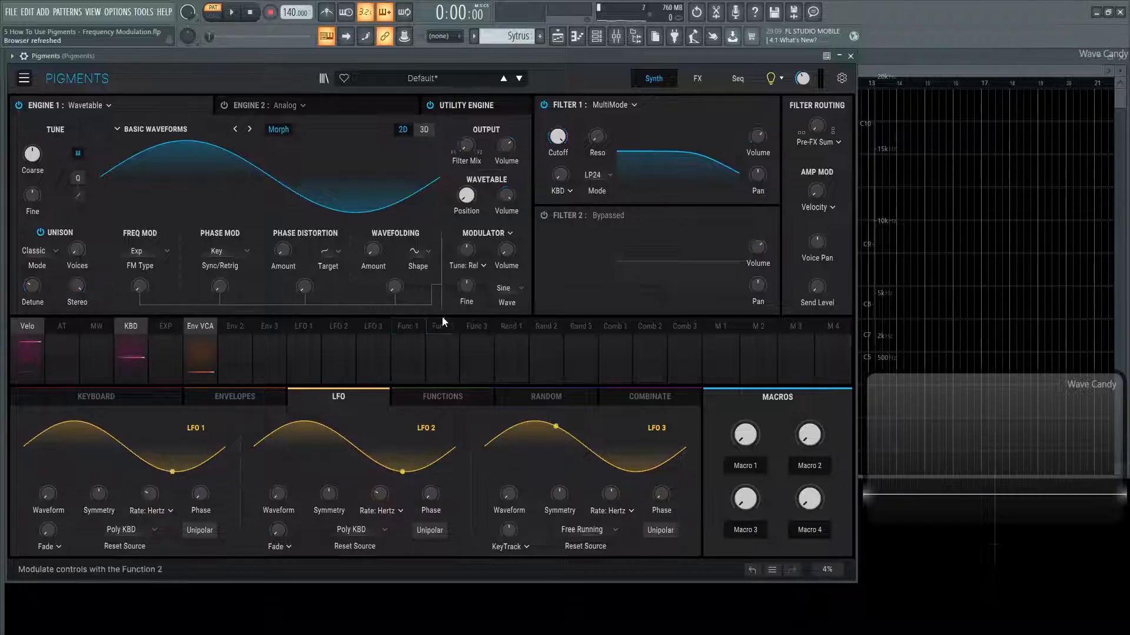
Try the modulator's coarse tune at -9 and 3 semitones in Relative mode, returning it to 0.
{"action": "left_click", "coordinate": [466, 266]}
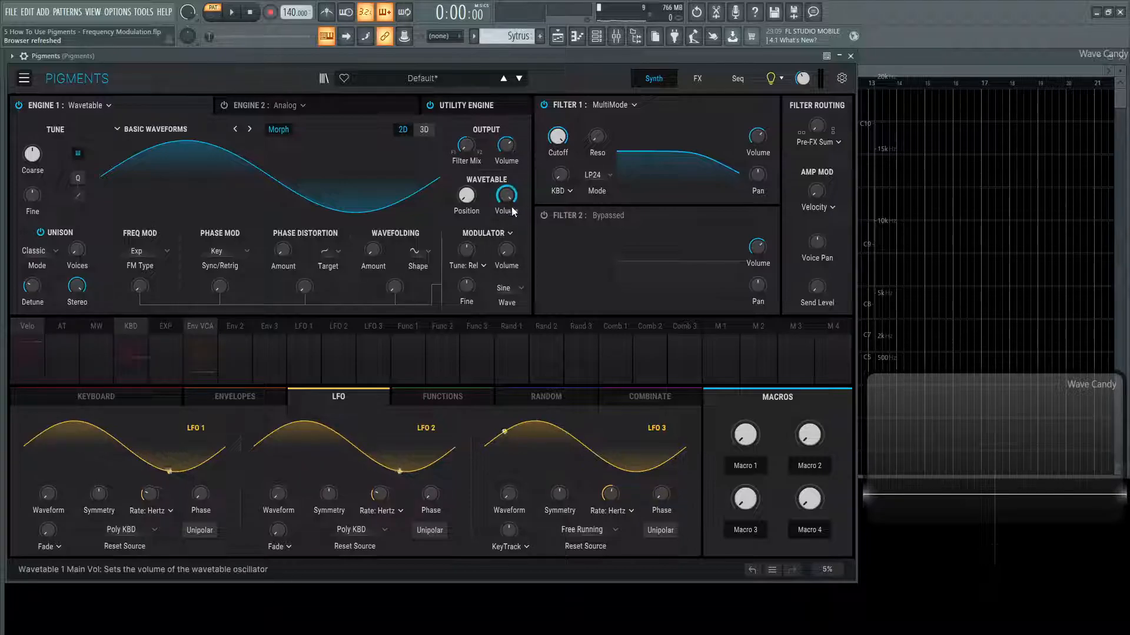
{"action": "mouse_move", "coordinate": [506, 249]}
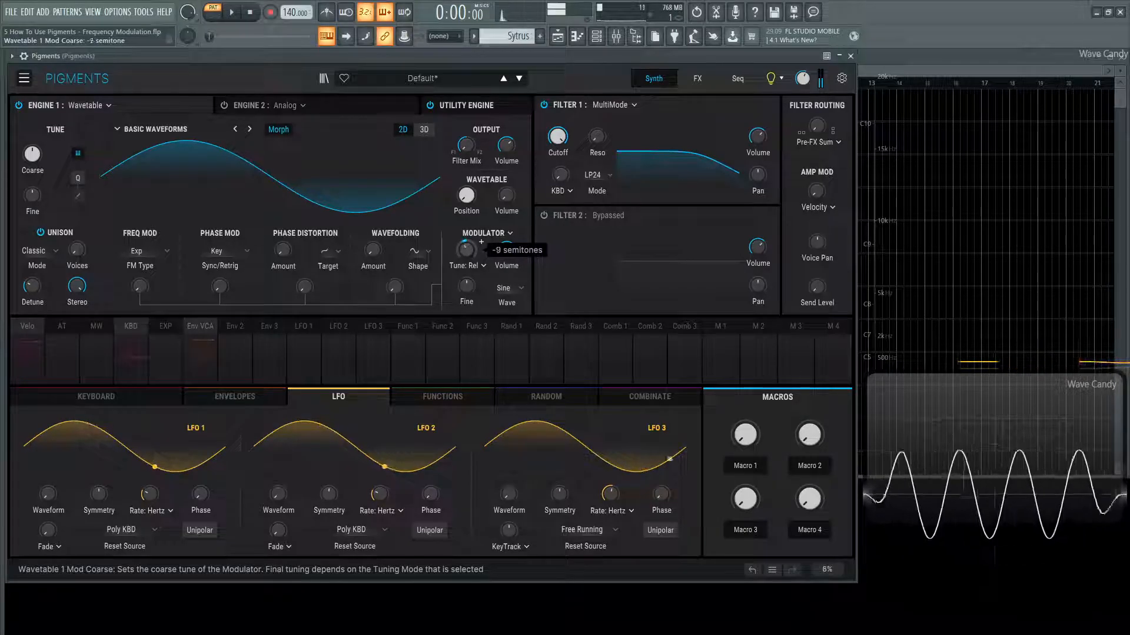
{"action": "left_click_drag", "start_coordinate": [467, 249], "coordinate": [467, 230]}
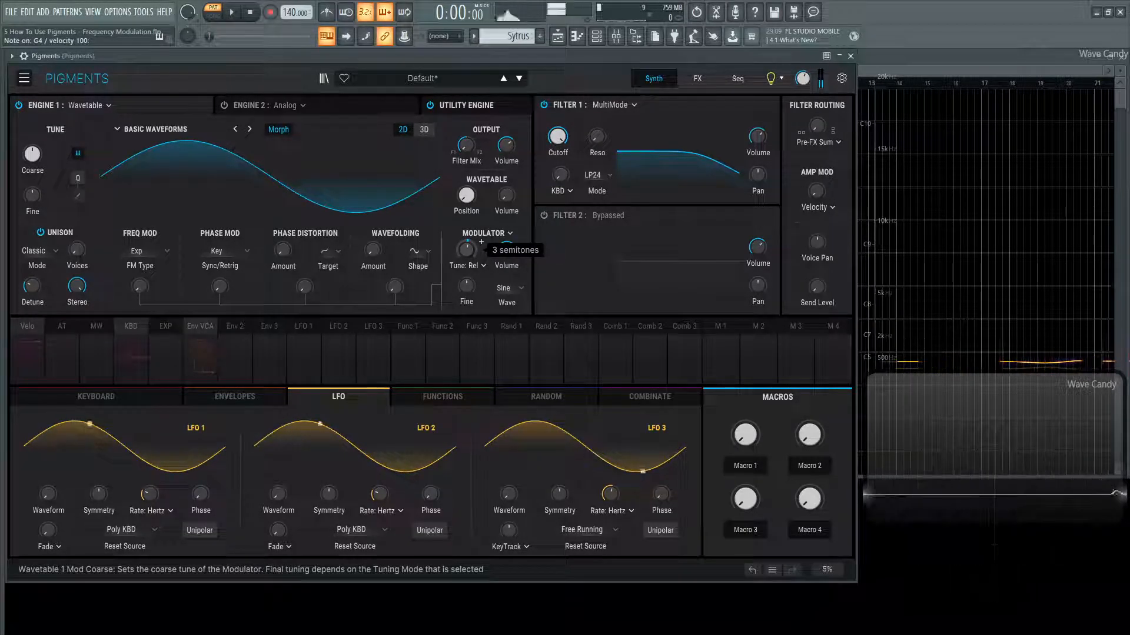
{"action": "left_click_drag", "start_coordinate": [466, 248], "coordinate": [466, 259]}
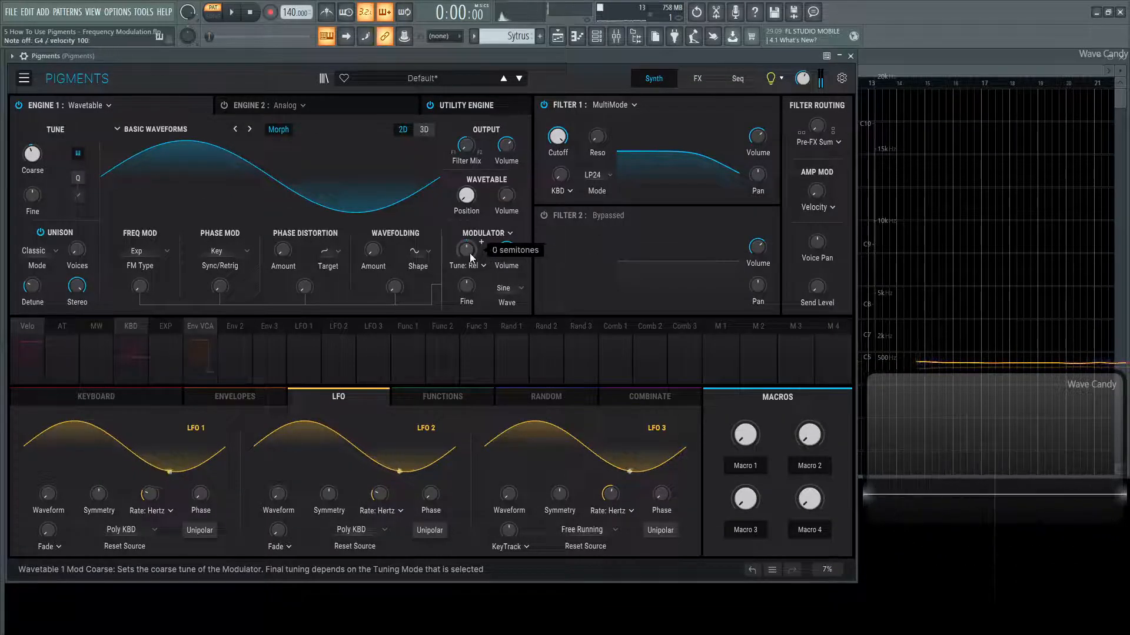
Switch the modulator to Absolute tuning and audition engine coarse pitch offsets like -9.
{"action": "left_click", "coordinate": [465, 264]}
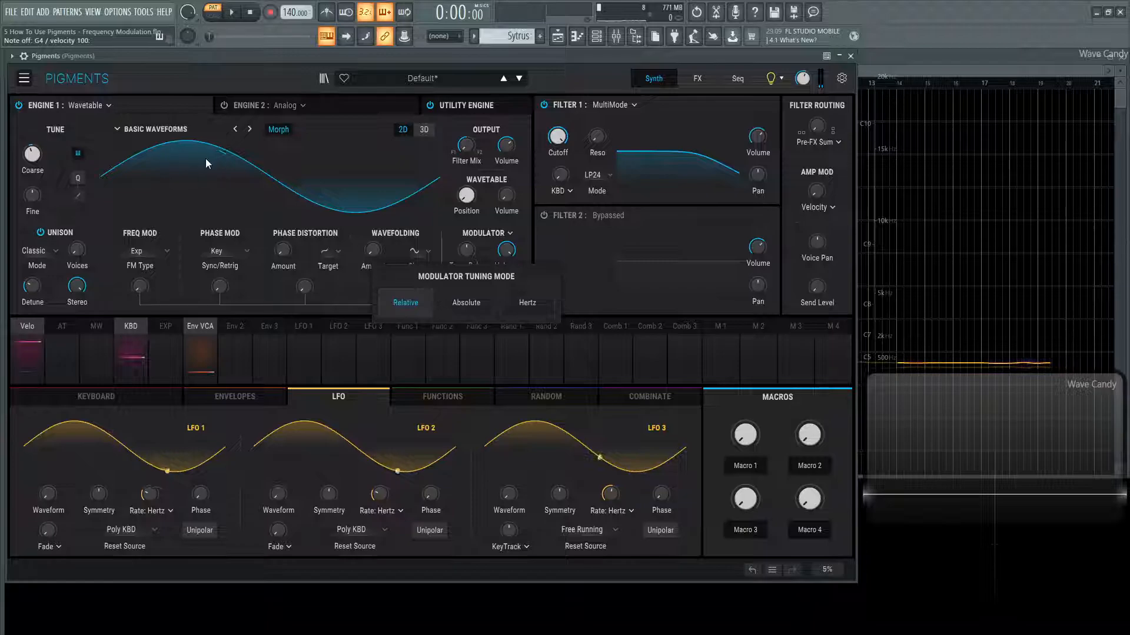
{"action": "left_click", "coordinate": [405, 302]}
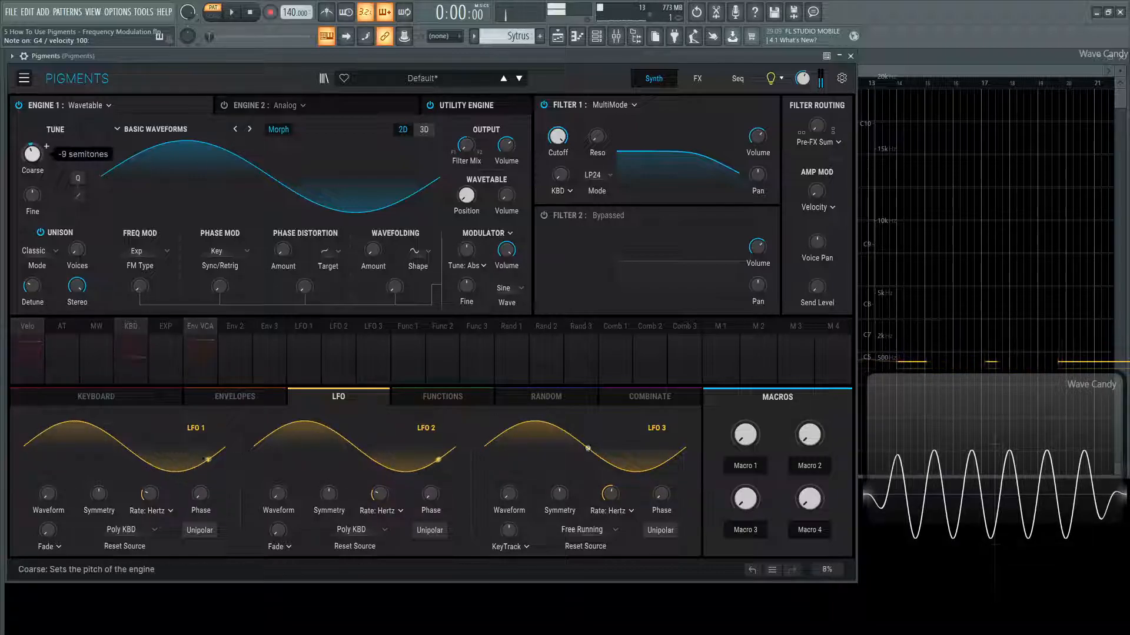
{"action": "left_click_drag", "start_coordinate": [31, 153], "coordinate": [32, 188]}
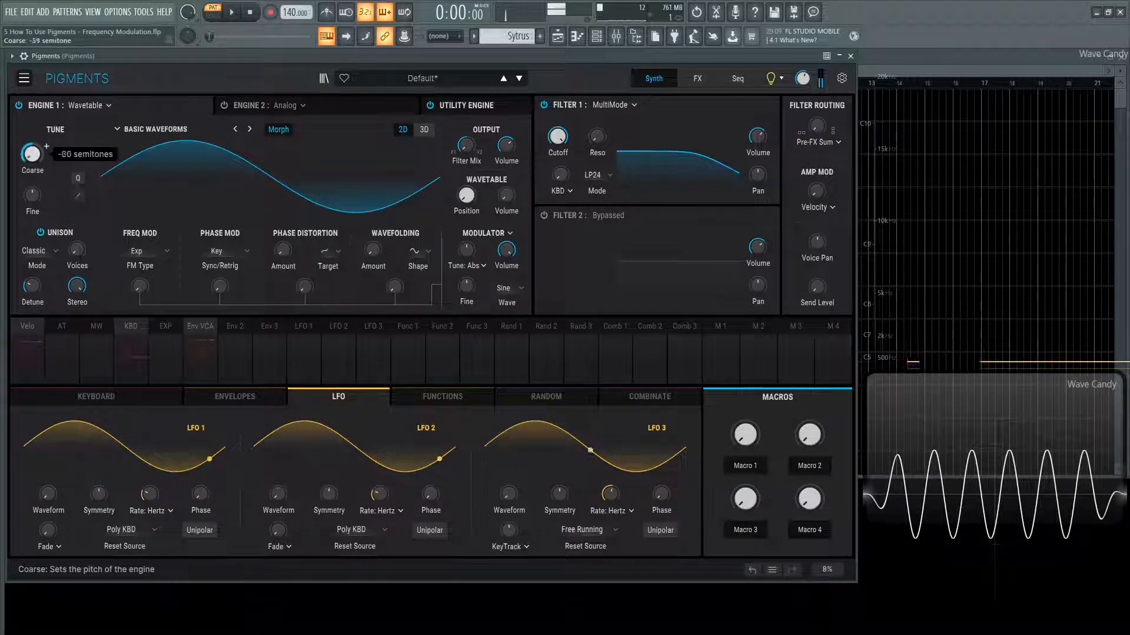
{"action": "left_click_drag", "start_coordinate": [32, 153], "coordinate": [32, 130]}
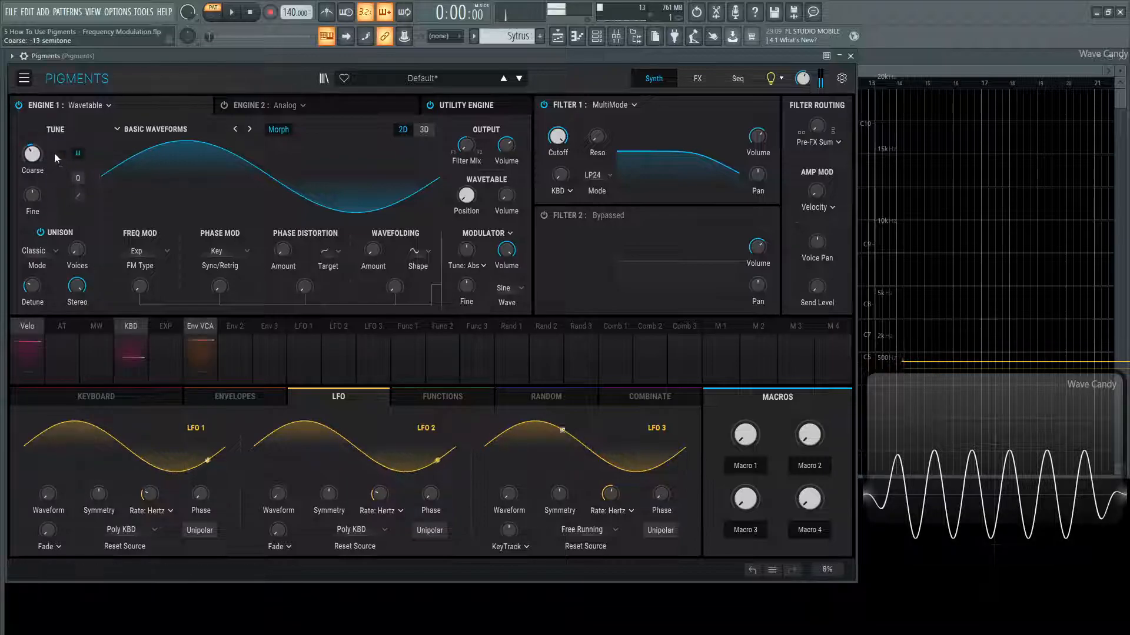
Compare with Relative tuning while shifting engine pitch an octave, ending in Absolute at 0 semitones.
{"action": "left_click", "coordinate": [467, 265]}
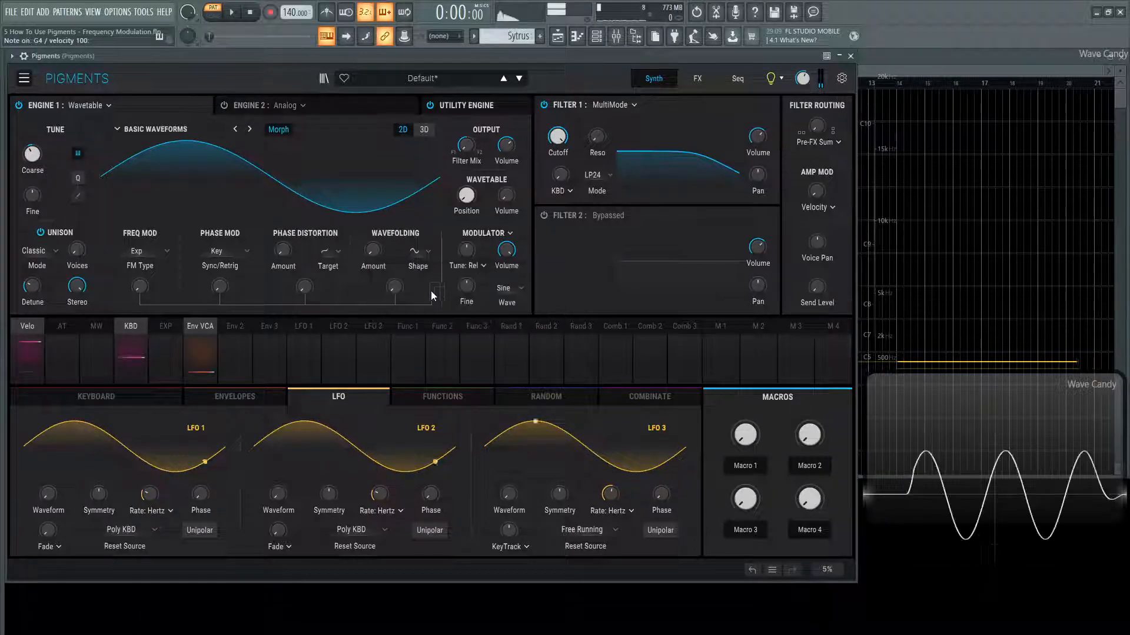
{"action": "left_click_drag", "start_coordinate": [31, 153], "coordinate": [32, 129]}
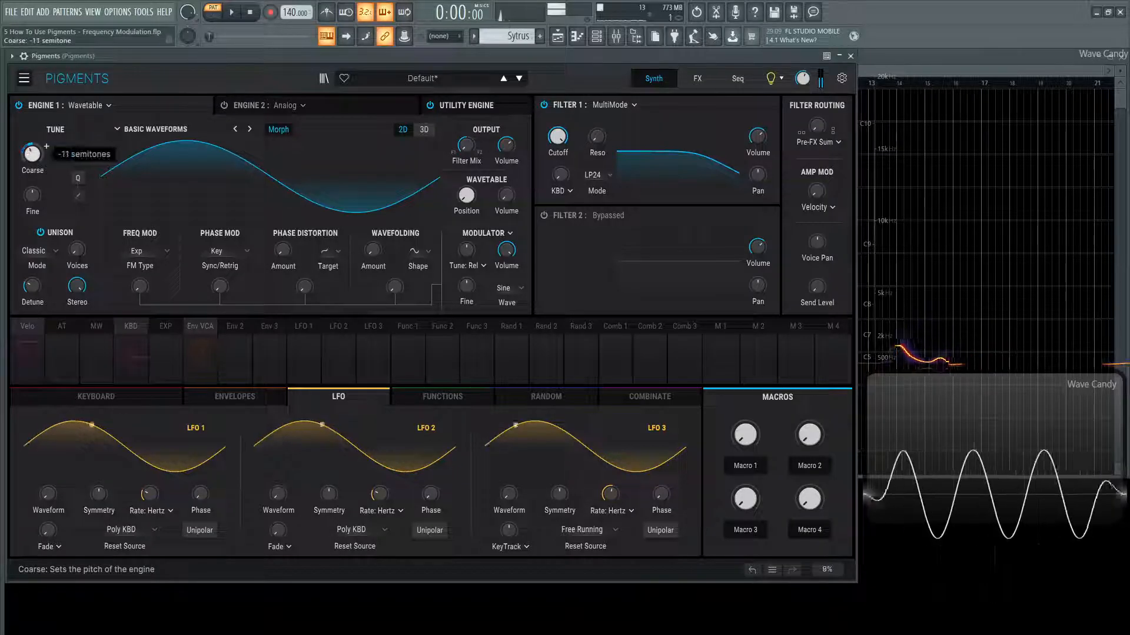
{"action": "left_click_drag", "start_coordinate": [32, 153], "coordinate": [31, 115]}
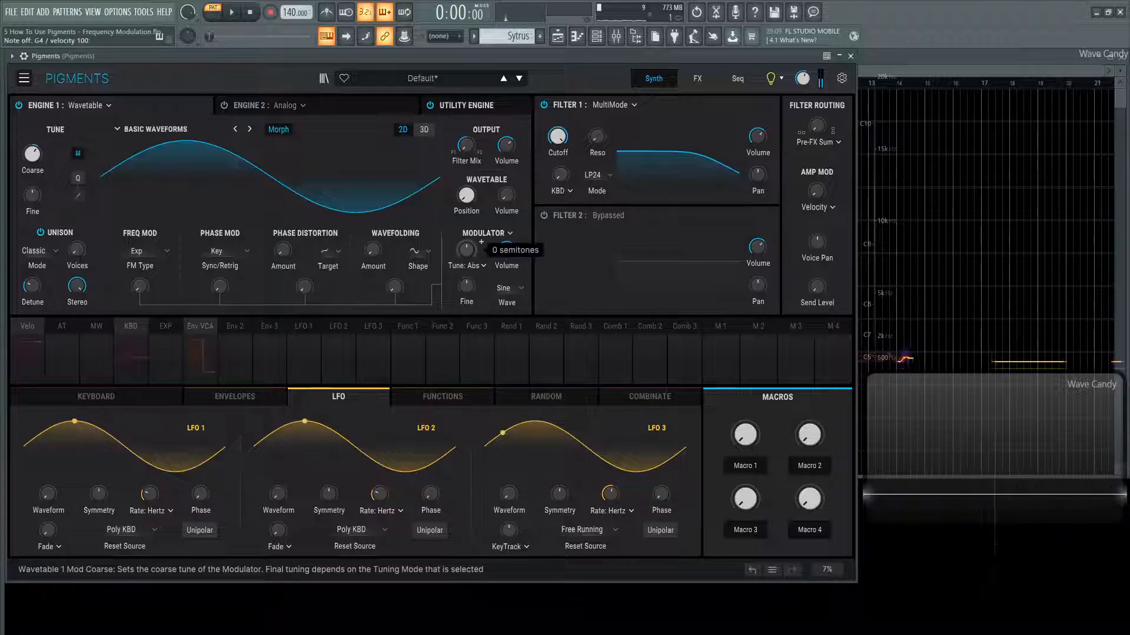
{"action": "left_click_drag", "start_coordinate": [466, 250], "coordinate": [466, 241]}
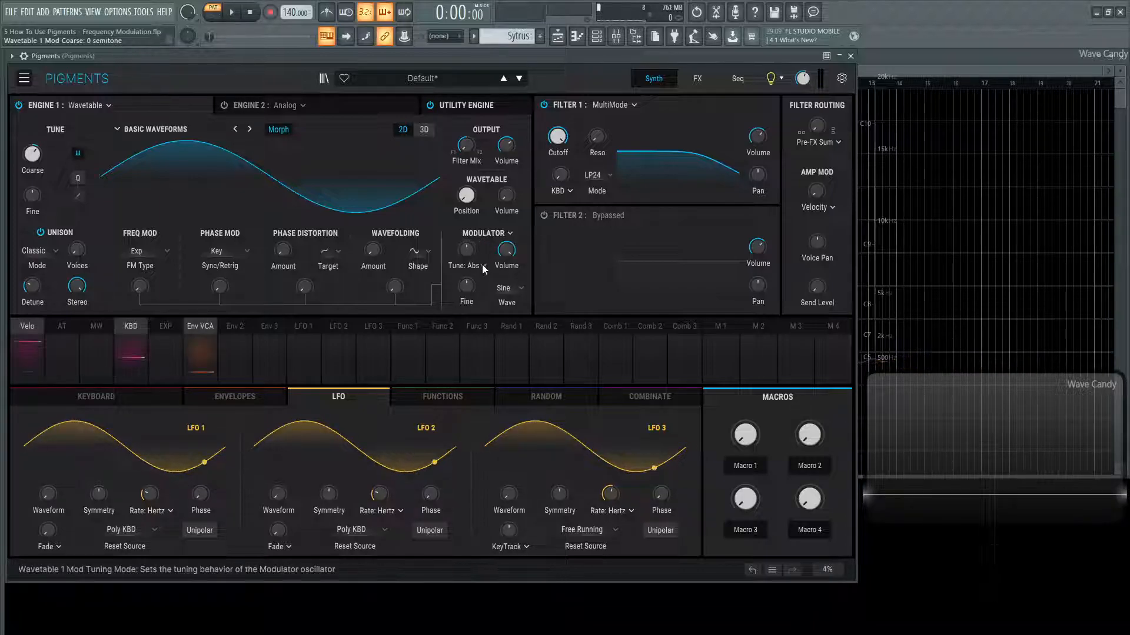
Switch the modulator to Hertz tuning and sweep its frequency through values around 1210 and 240 Hz.
{"action": "left_click", "coordinate": [467, 266]}
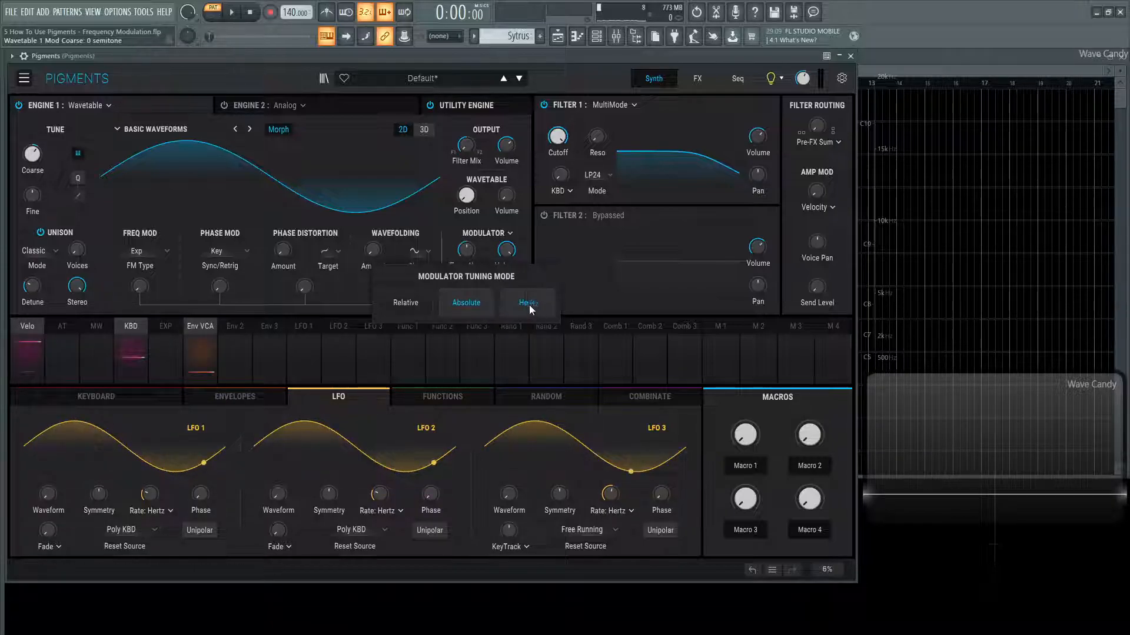
{"action": "left_click", "coordinate": [529, 303]}
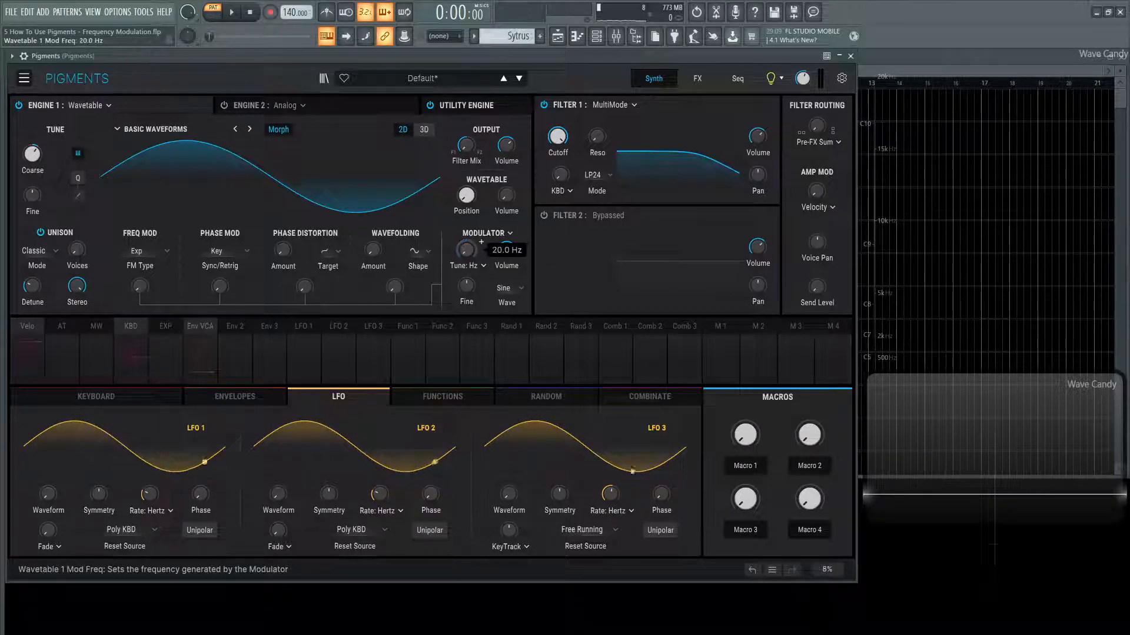
{"action": "mouse_move", "coordinate": [506, 248]}
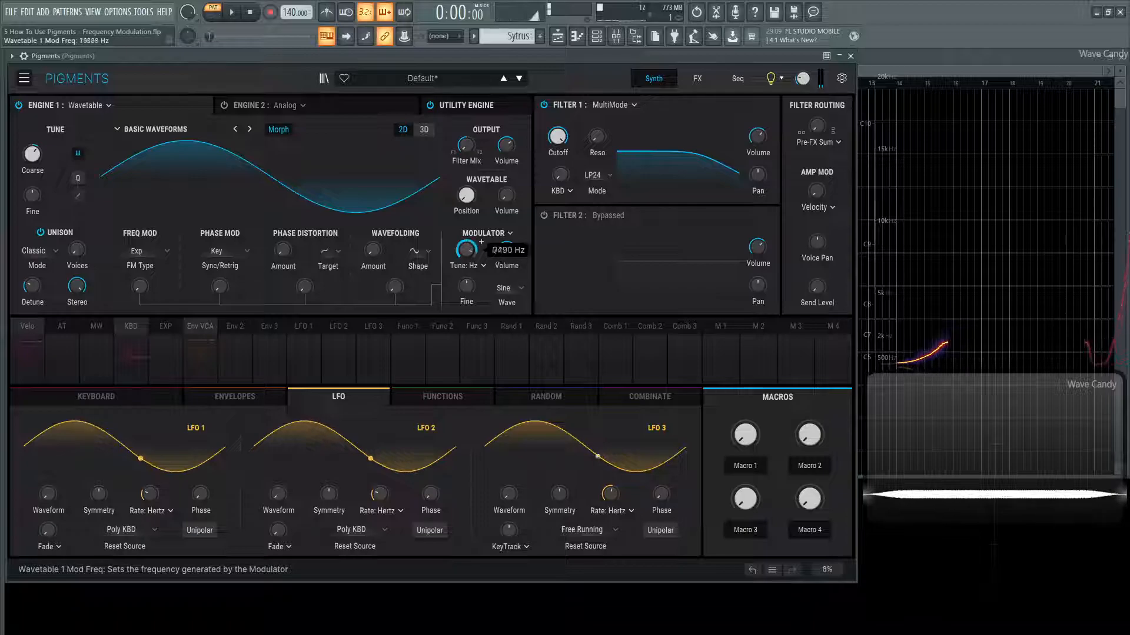
{"action": "left_click_drag", "start_coordinate": [467, 247], "coordinate": [467, 258]}
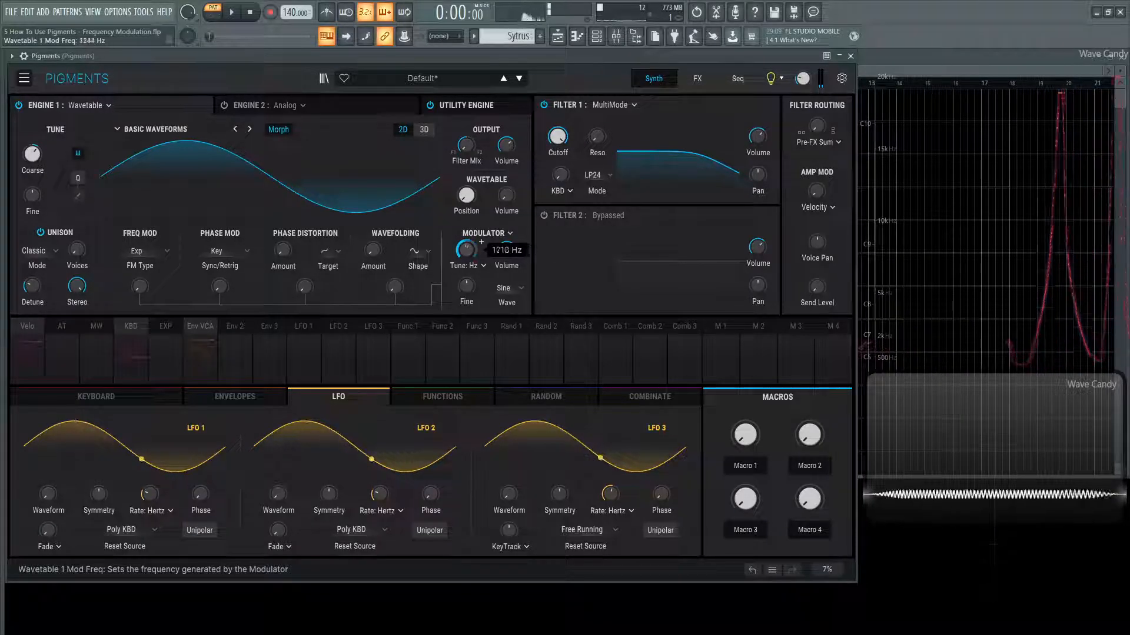
{"action": "left_click_drag", "start_coordinate": [466, 249], "coordinate": [466, 259]}
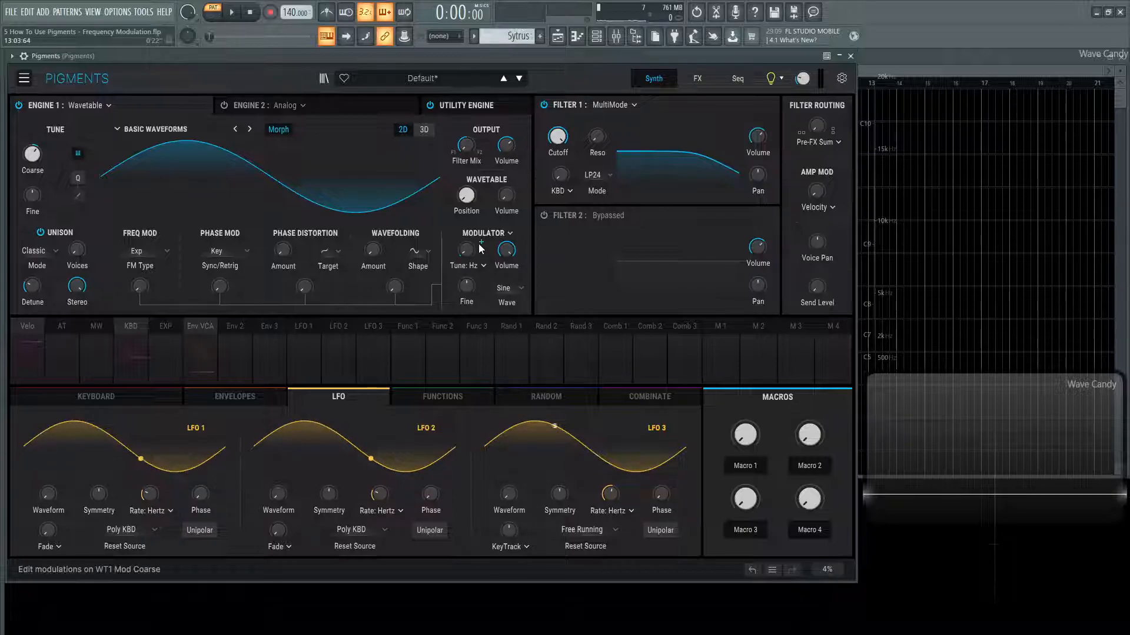
{"action": "mouse_move", "coordinate": [506, 248]}
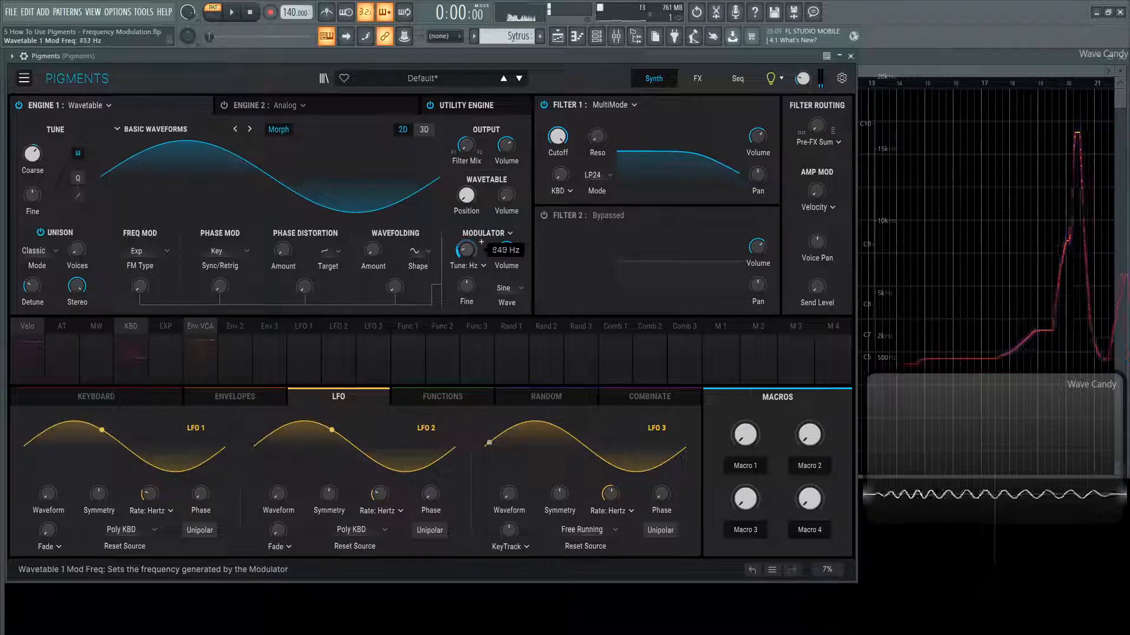
{"action": "left_click_drag", "start_coordinate": [466, 250], "coordinate": [466, 217]}
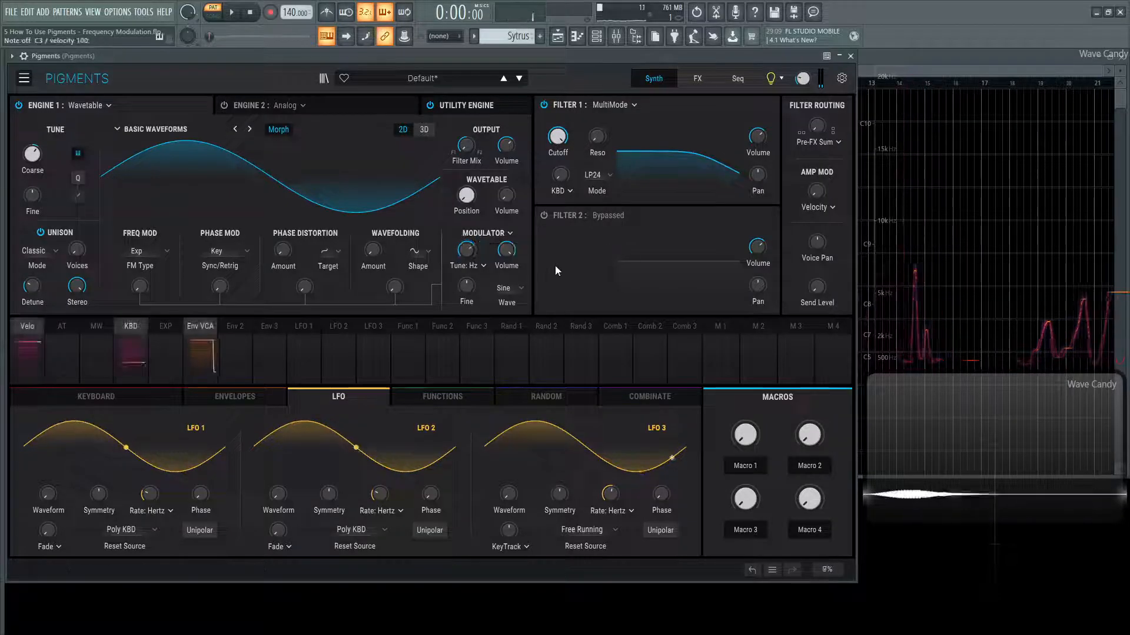
Set the modulator back to Relative tuning with fine tune at 0, then bring up the phase sync source list.
{"action": "left_click", "coordinate": [466, 265]}
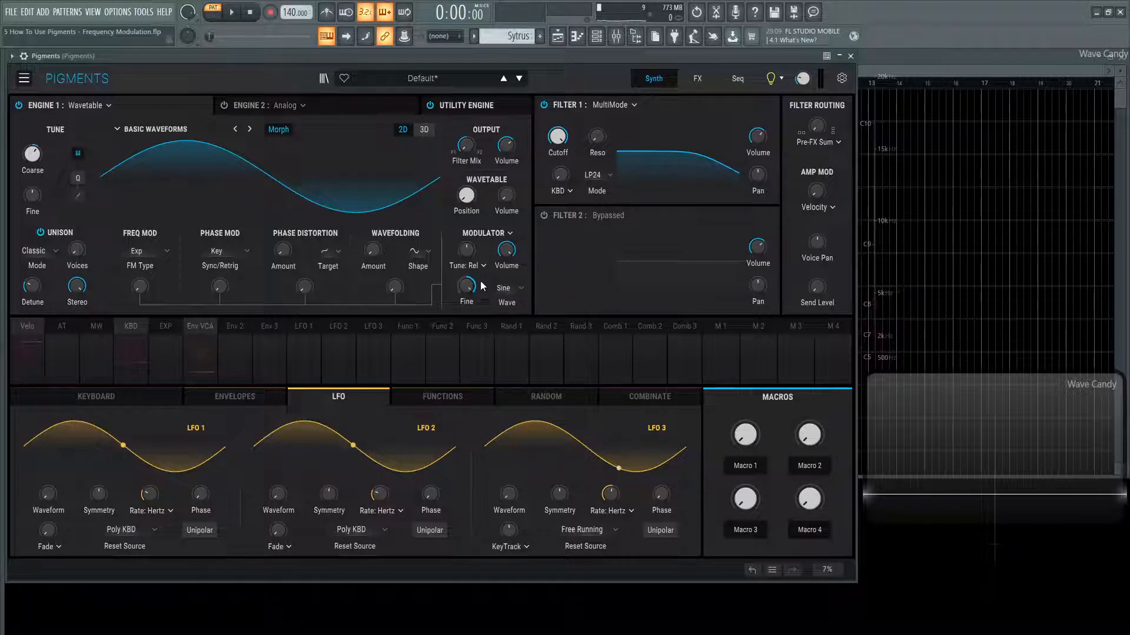
{"action": "left_click", "coordinate": [508, 287]}
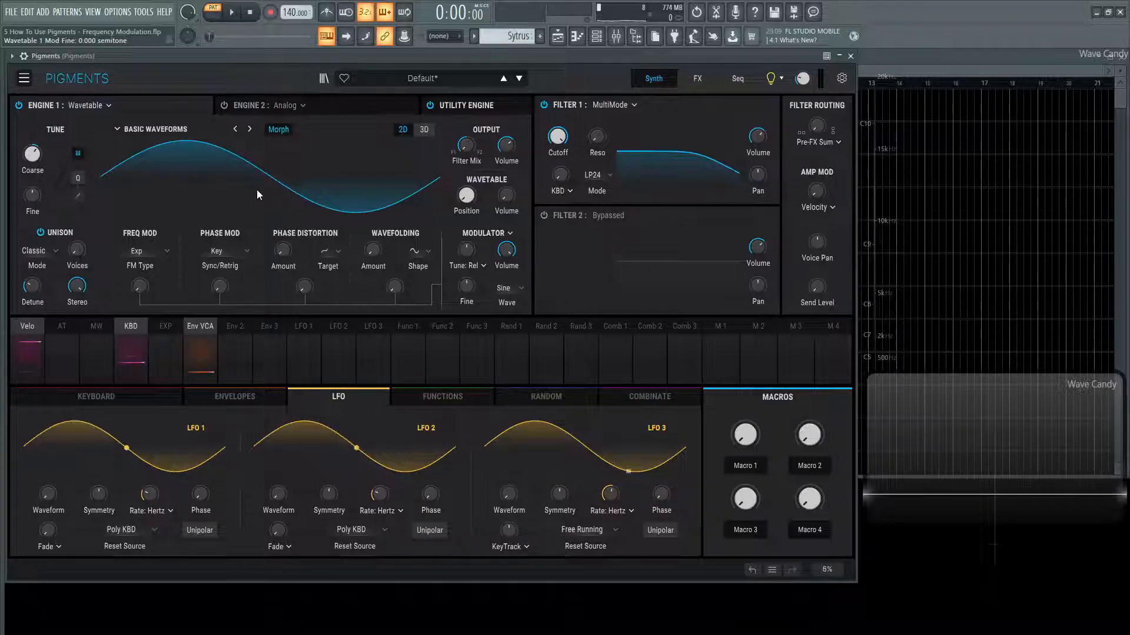
{"action": "mouse_move", "coordinate": [196, 214]}
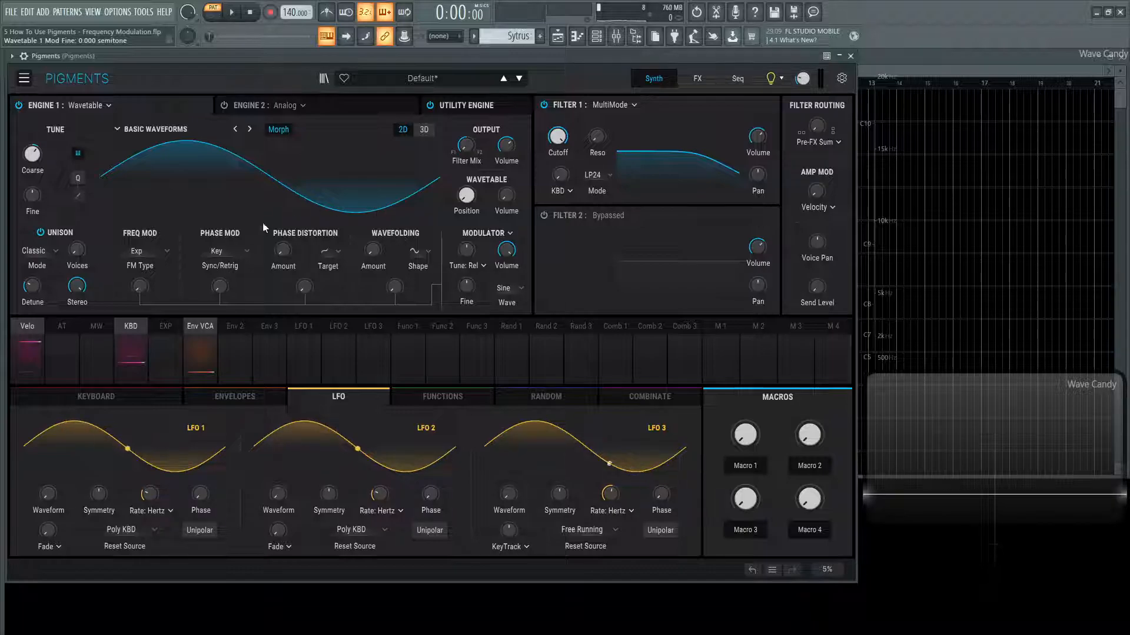
{"action": "left_click", "coordinate": [220, 251]}
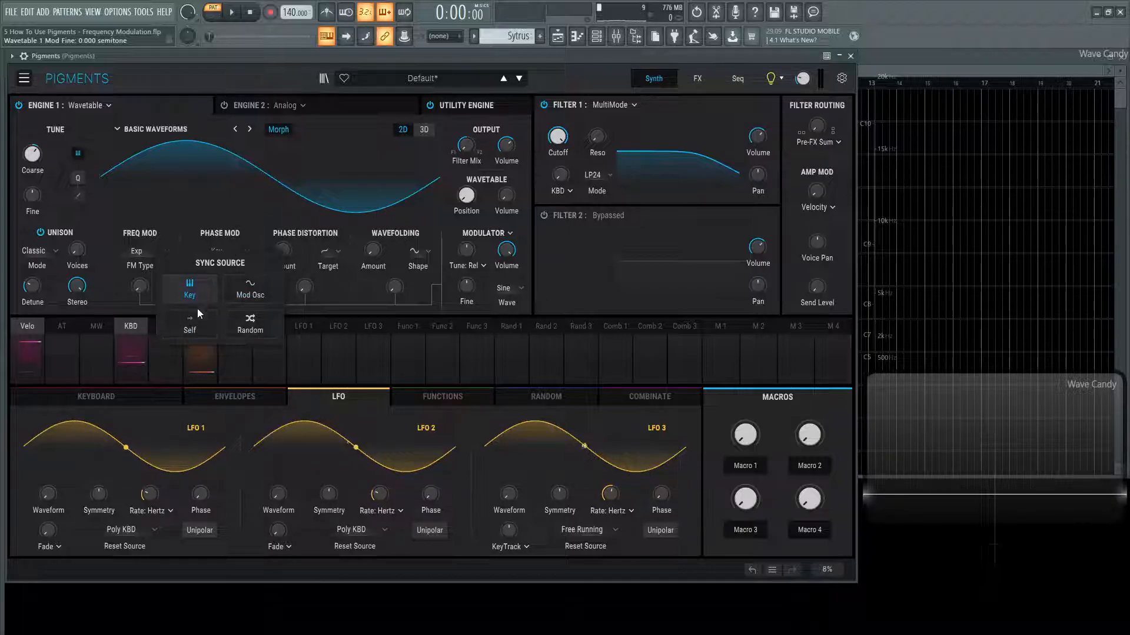